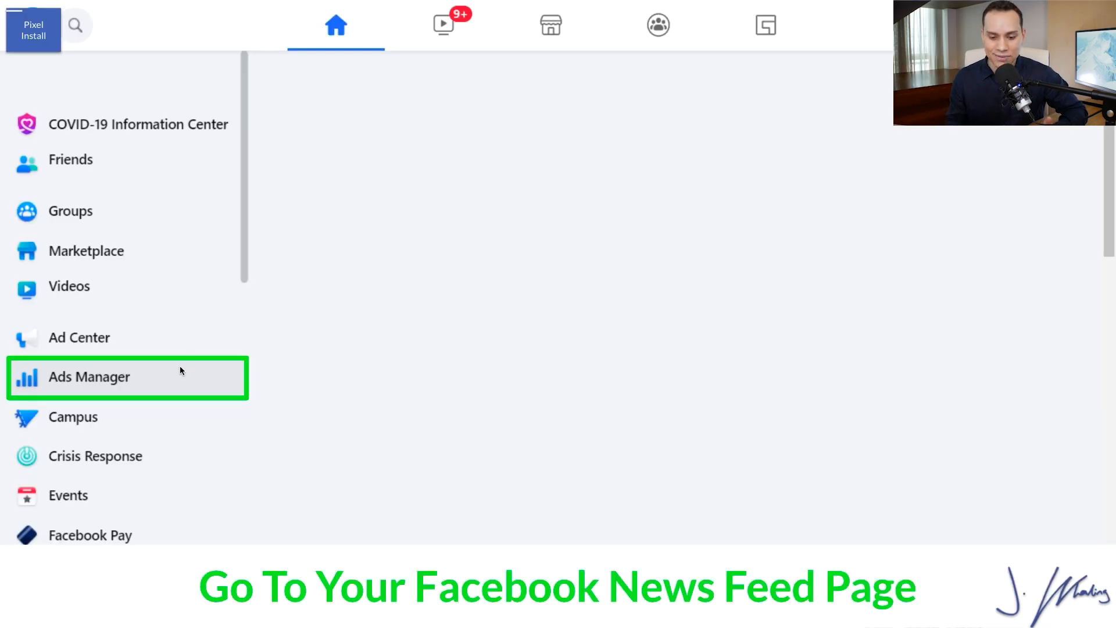
Go into Ads Manager from the Facebook news feed sidebar
left_click(88, 376)
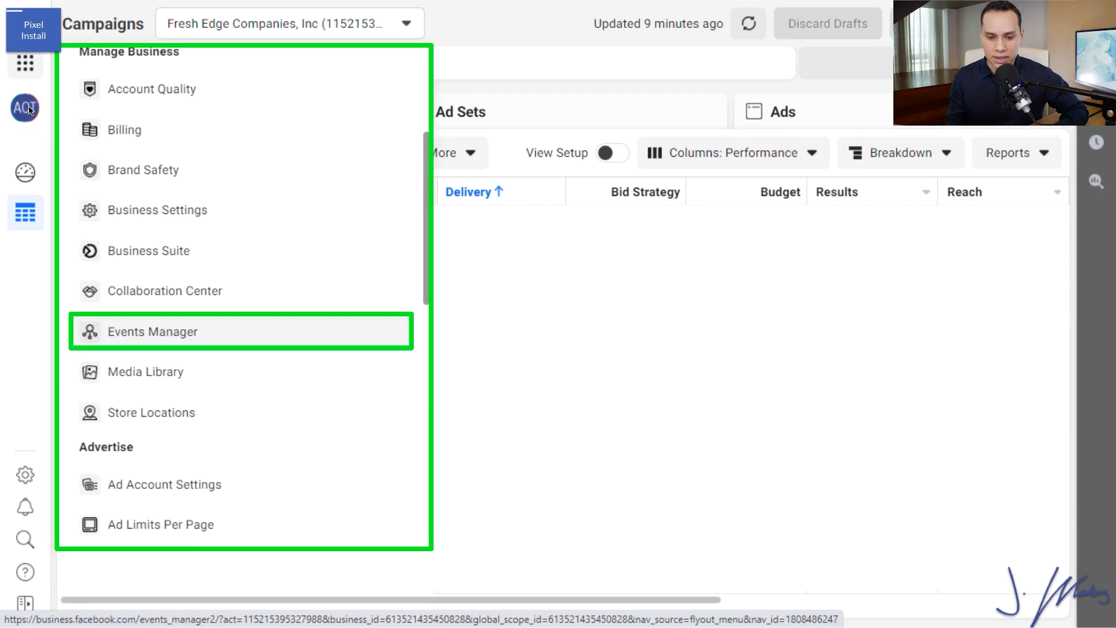
mouse_move(182, 360)
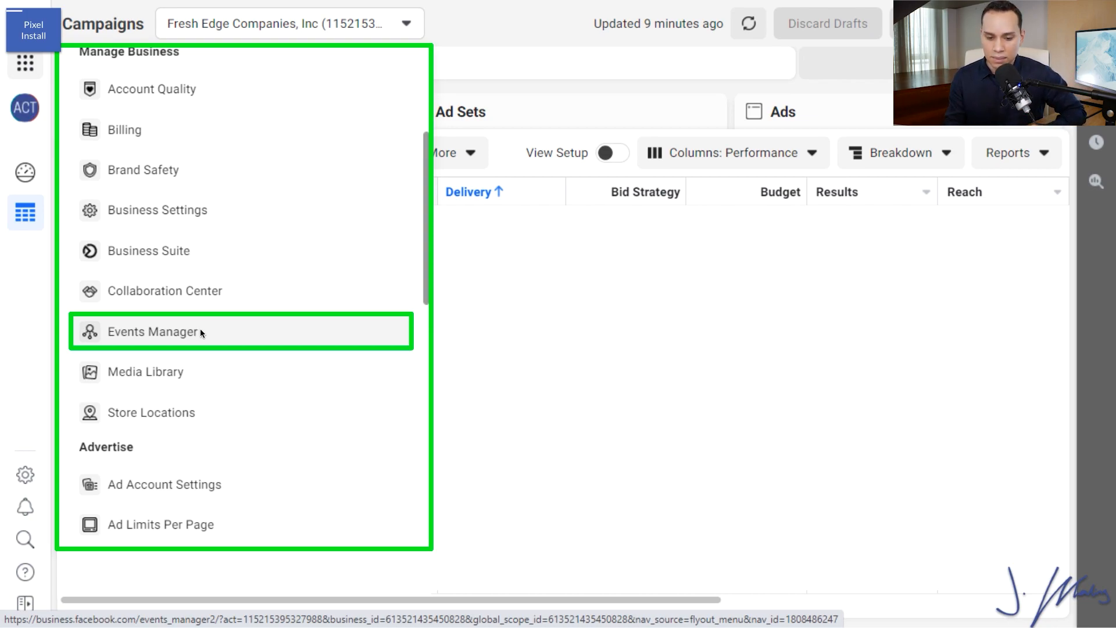
mouse_move(198, 334)
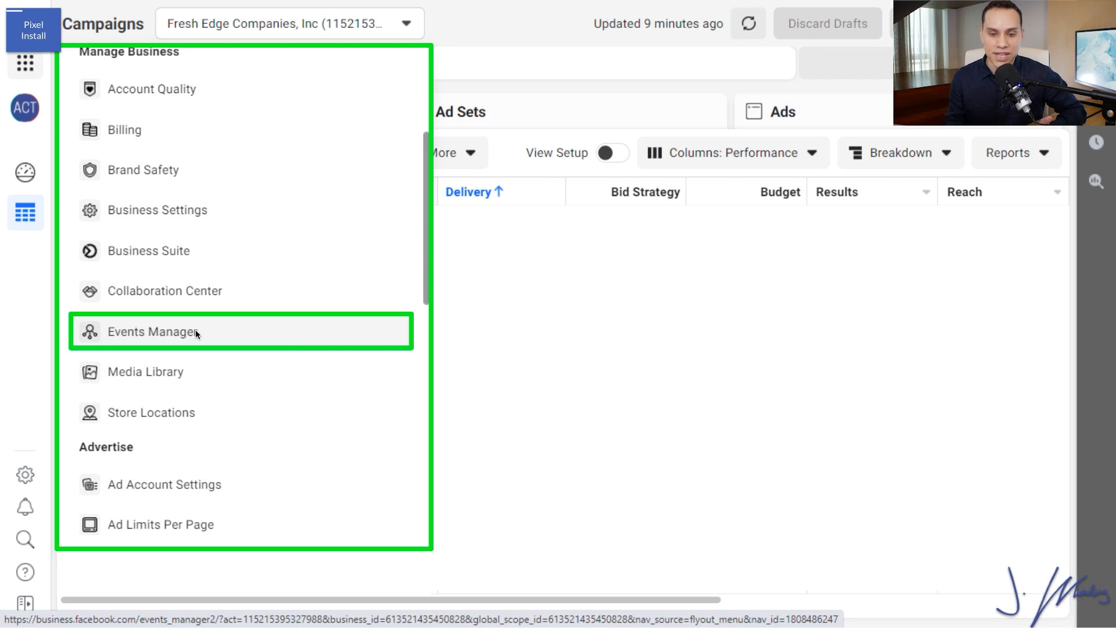
mouse_move(350, 334)
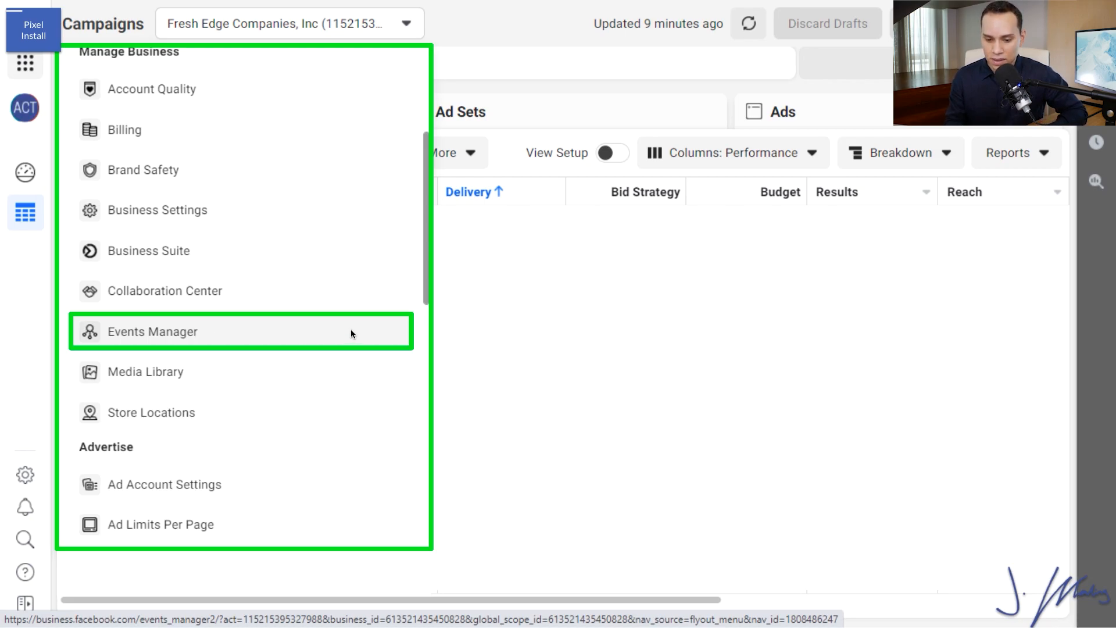
Go to Events Manager for the Fresh Companies Pixel and show the Add Events options
left_click(153, 331)
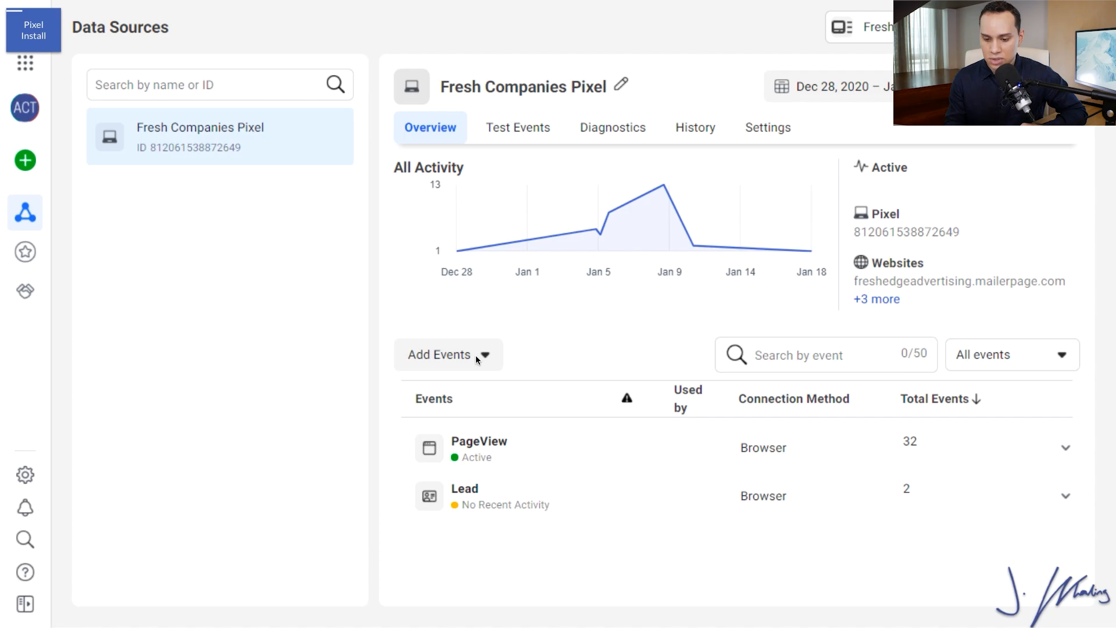
left_click(449, 354)
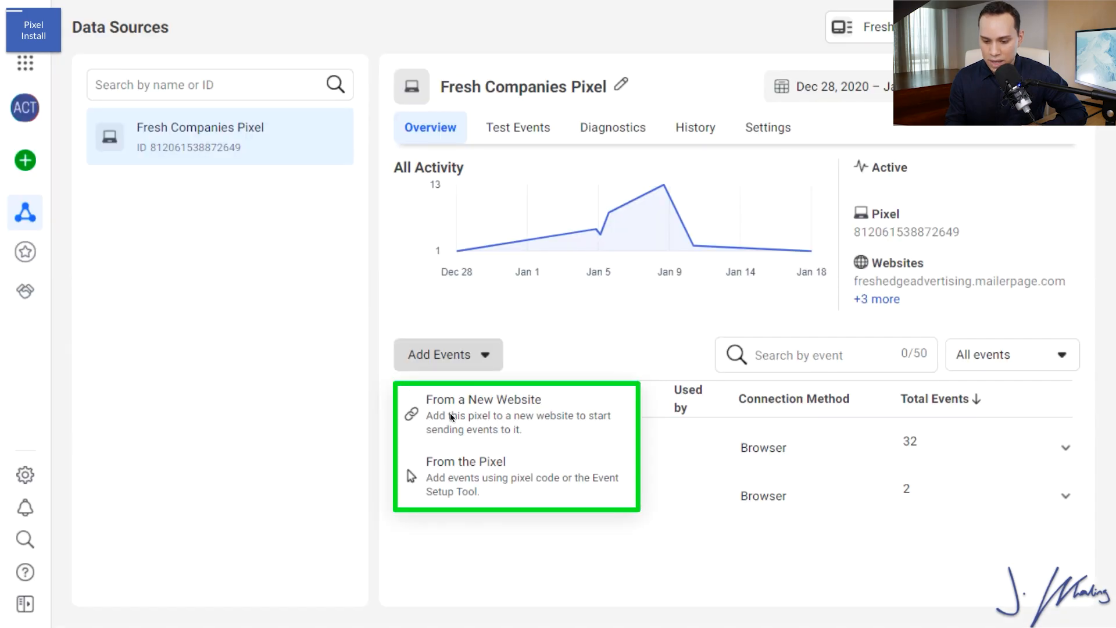
mouse_move(449, 425)
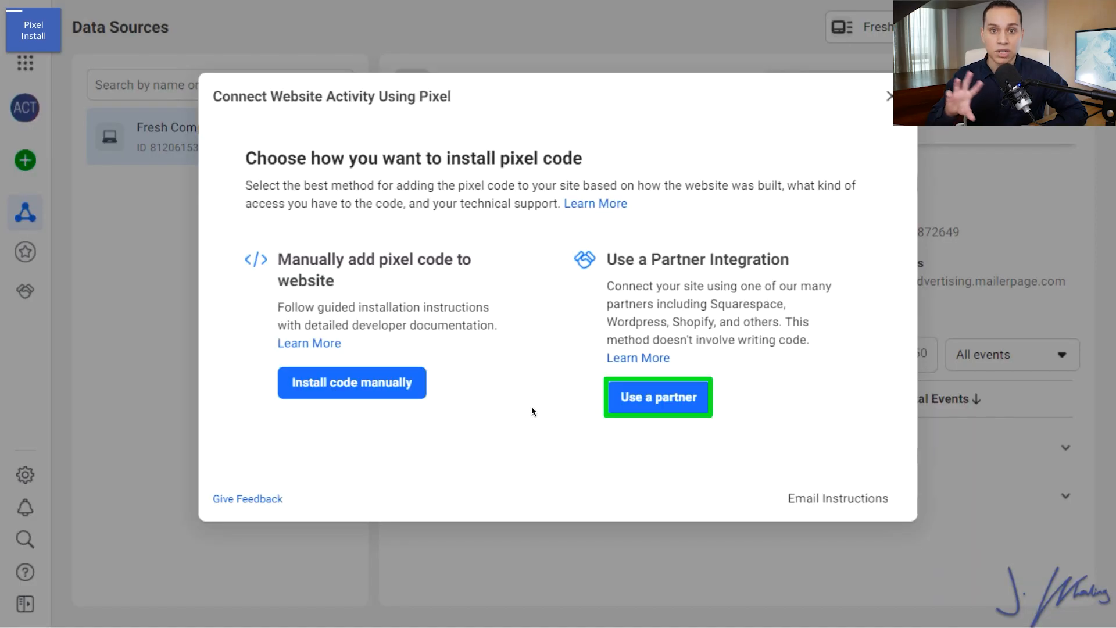
mouse_move(686, 409)
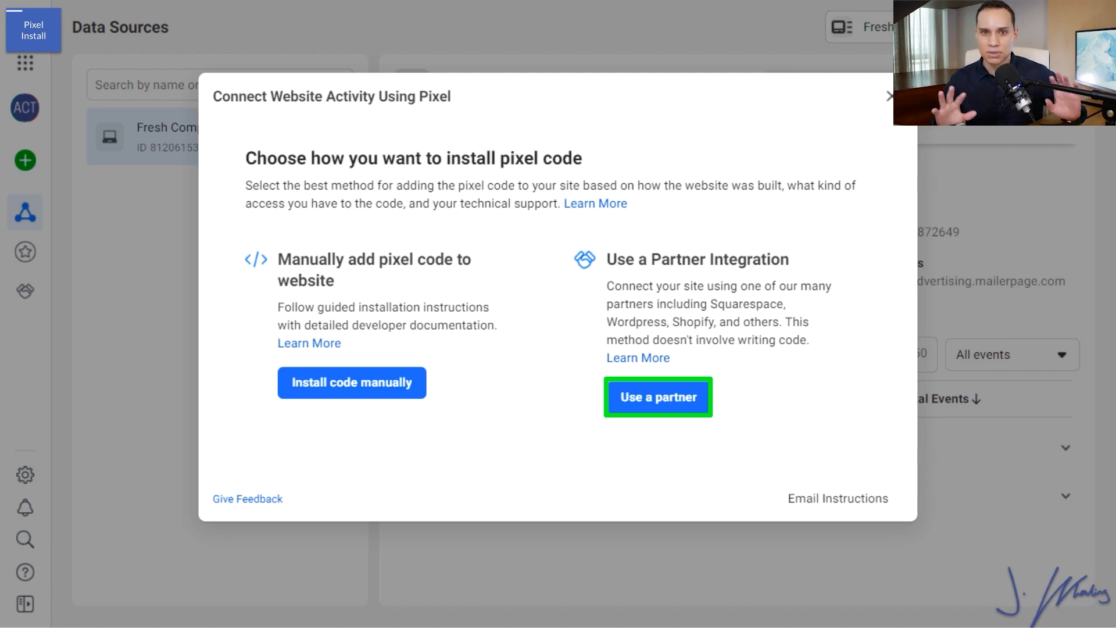
mouse_move(785, 378)
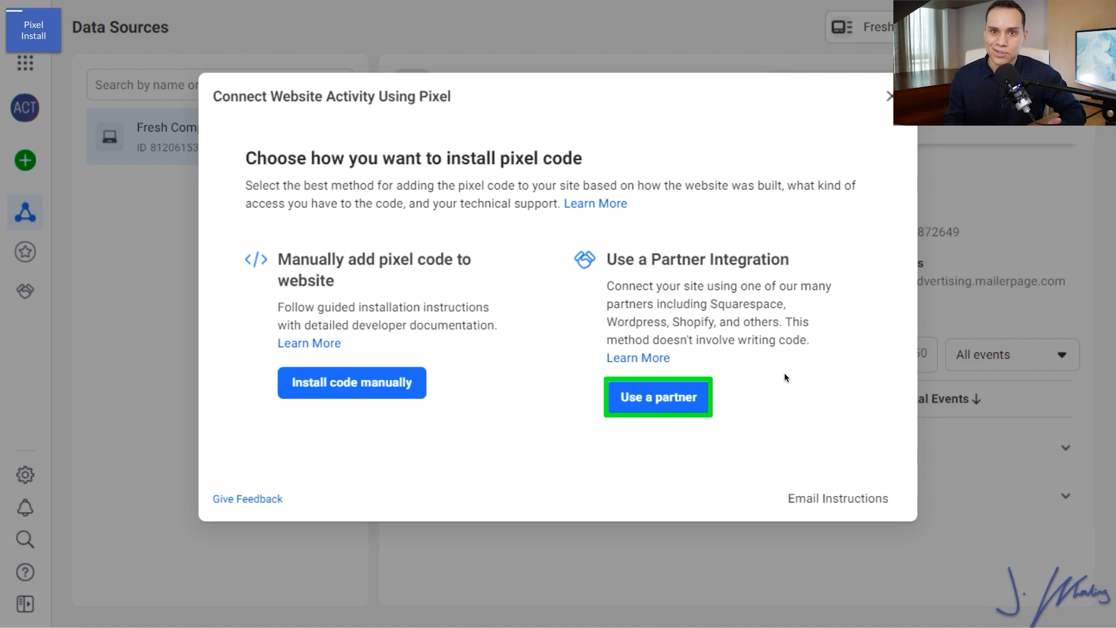
mouse_move(665, 415)
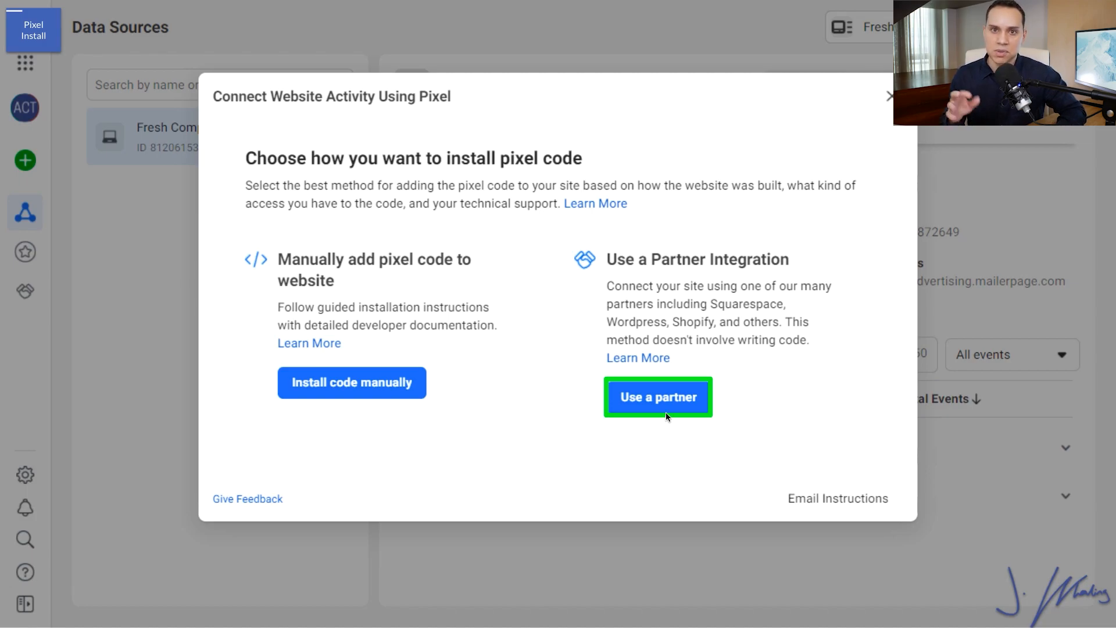
Choose Google Tag Manager as the partner and keep Fresh Fans Academy as the account
left_click(657, 396)
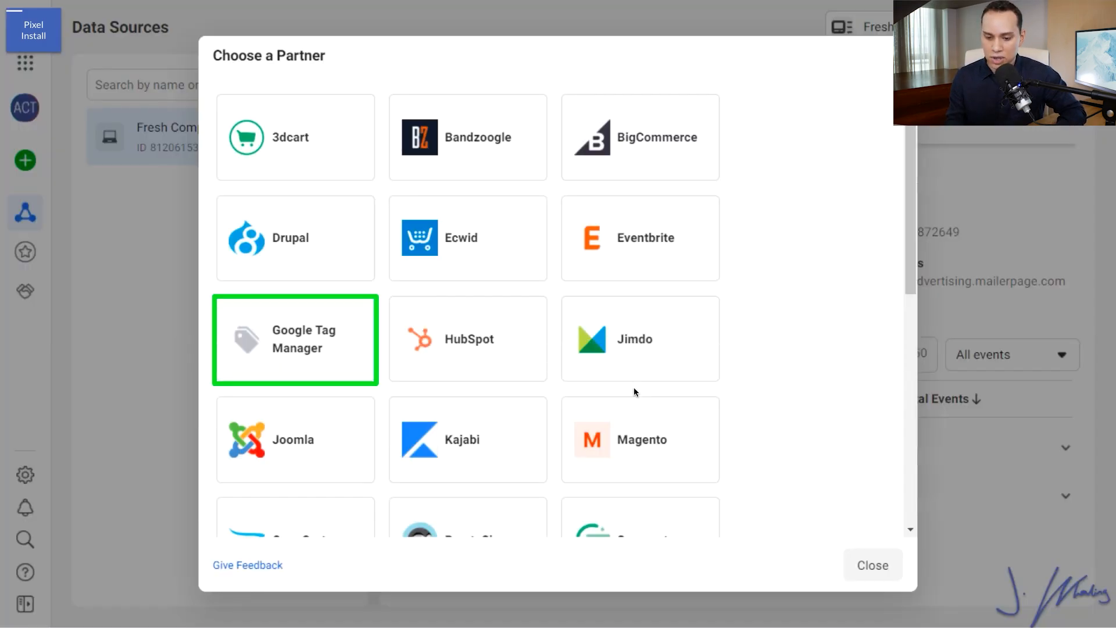
left_click(294, 339)
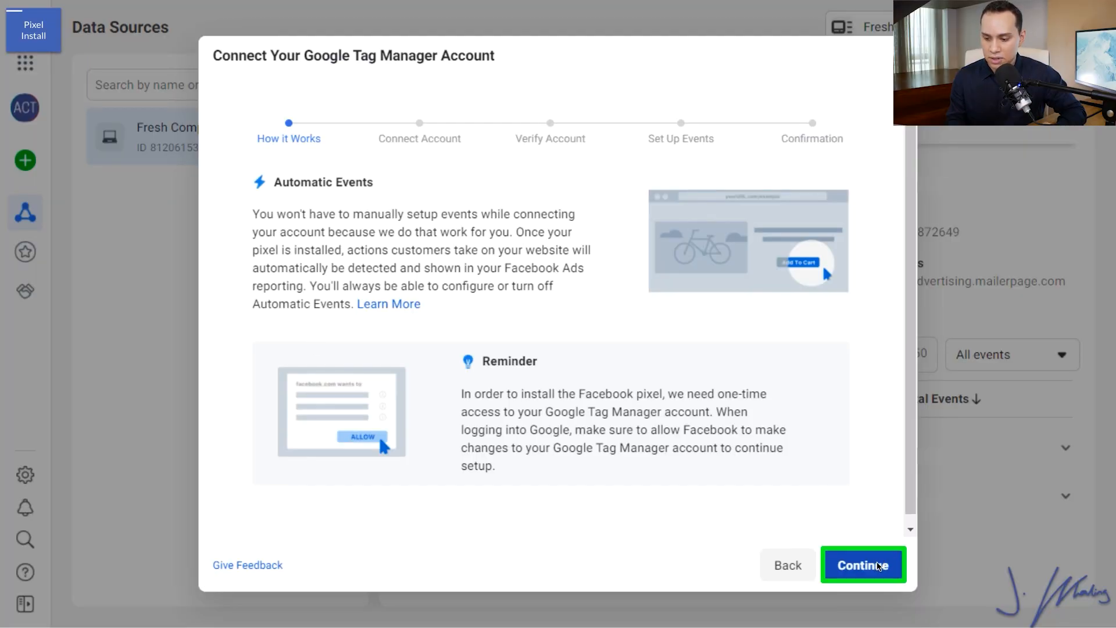
left_click(861, 566)
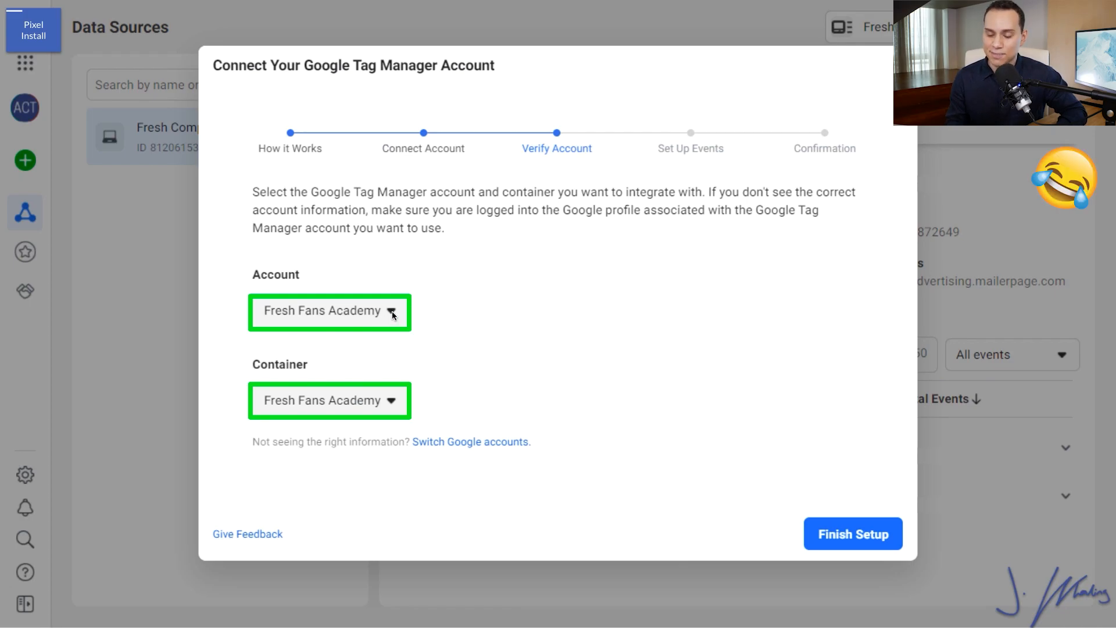
left_click(329, 312)
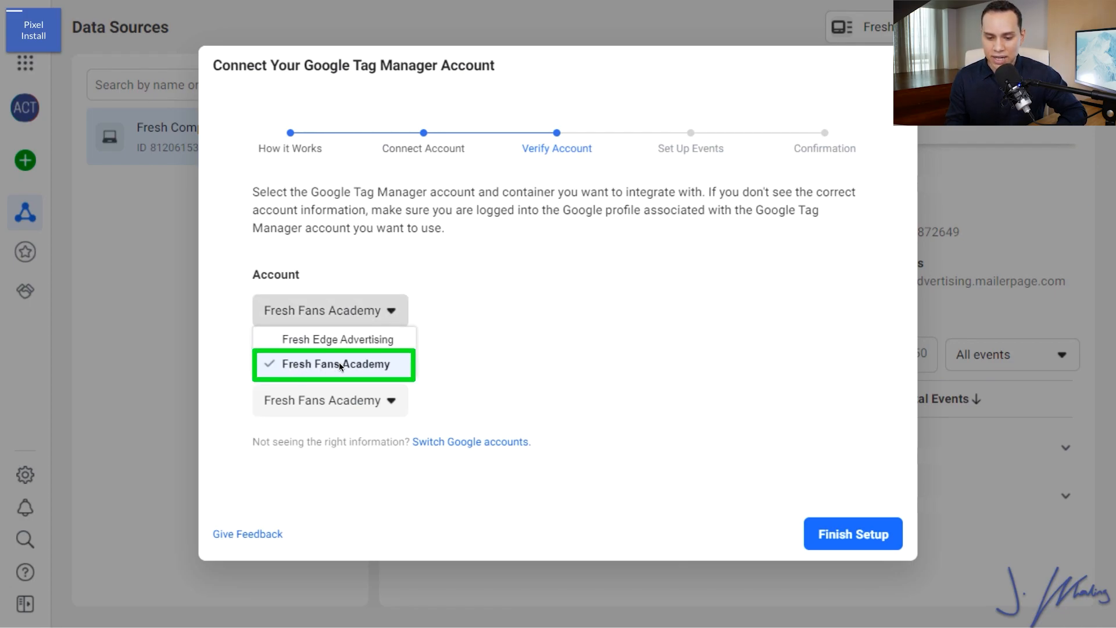
left_click(332, 364)
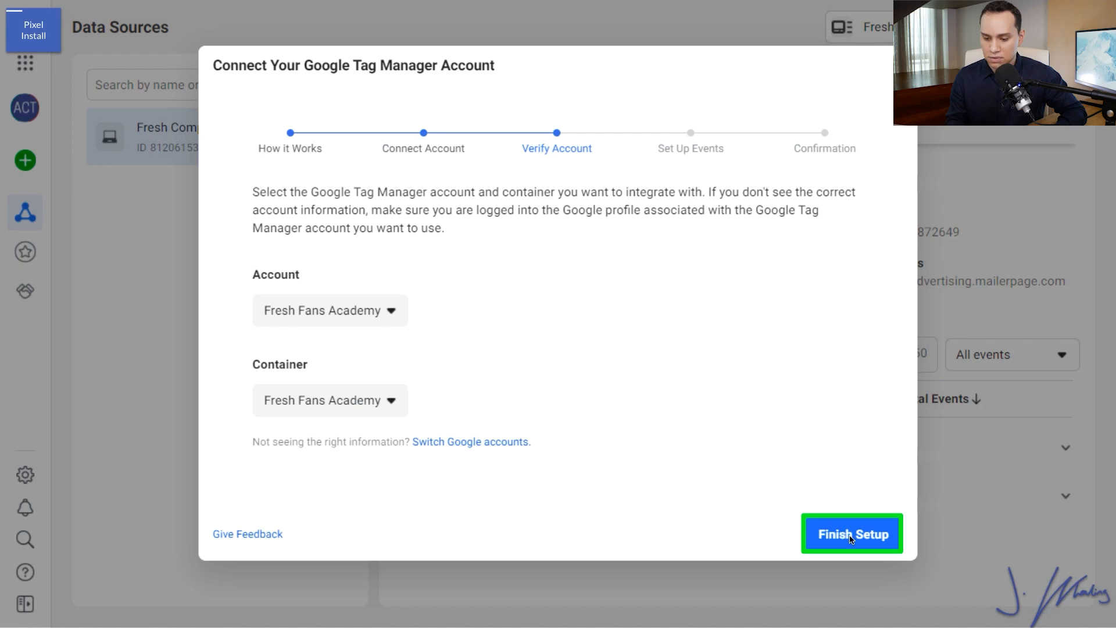
left_click(851, 533)
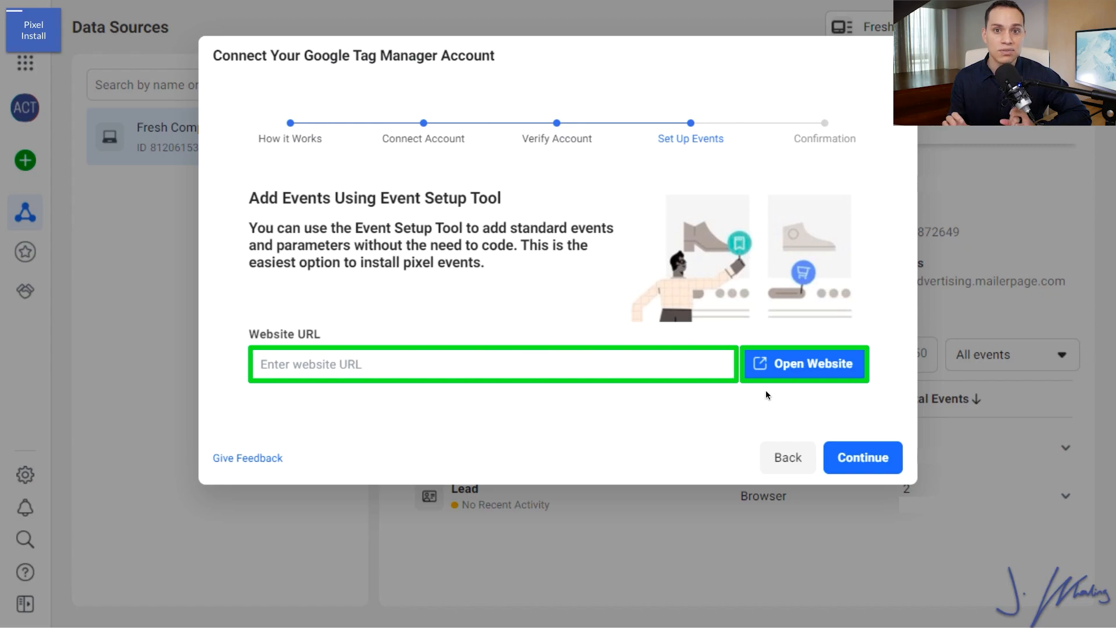
mouse_move(614, 369)
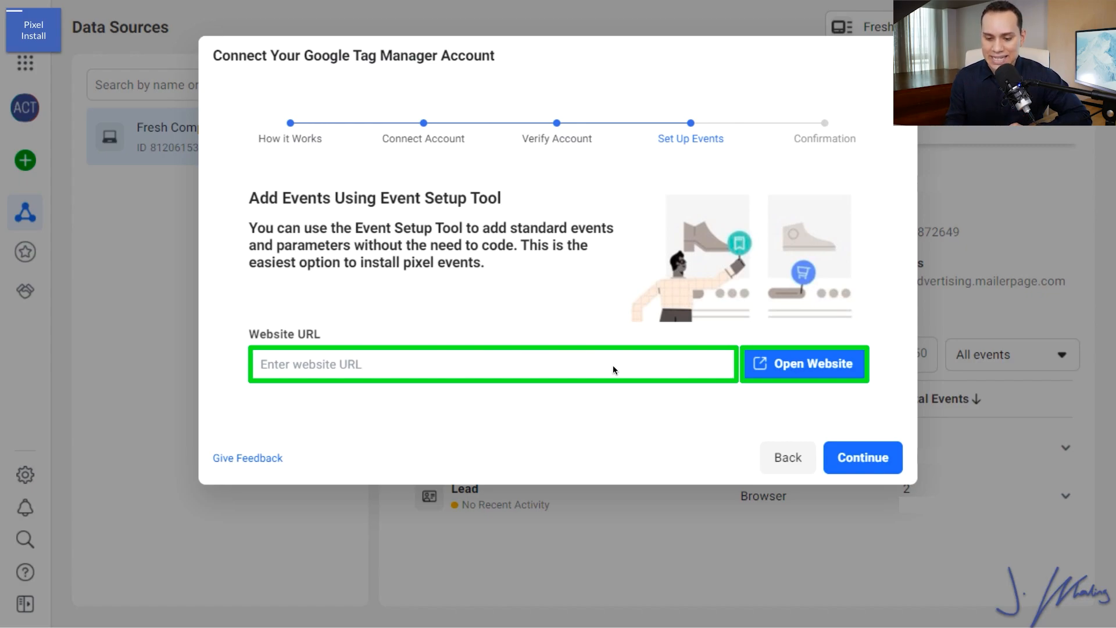
type("https://blueprint.jasonwhaling.com/fresh-fans-academy-audit1")
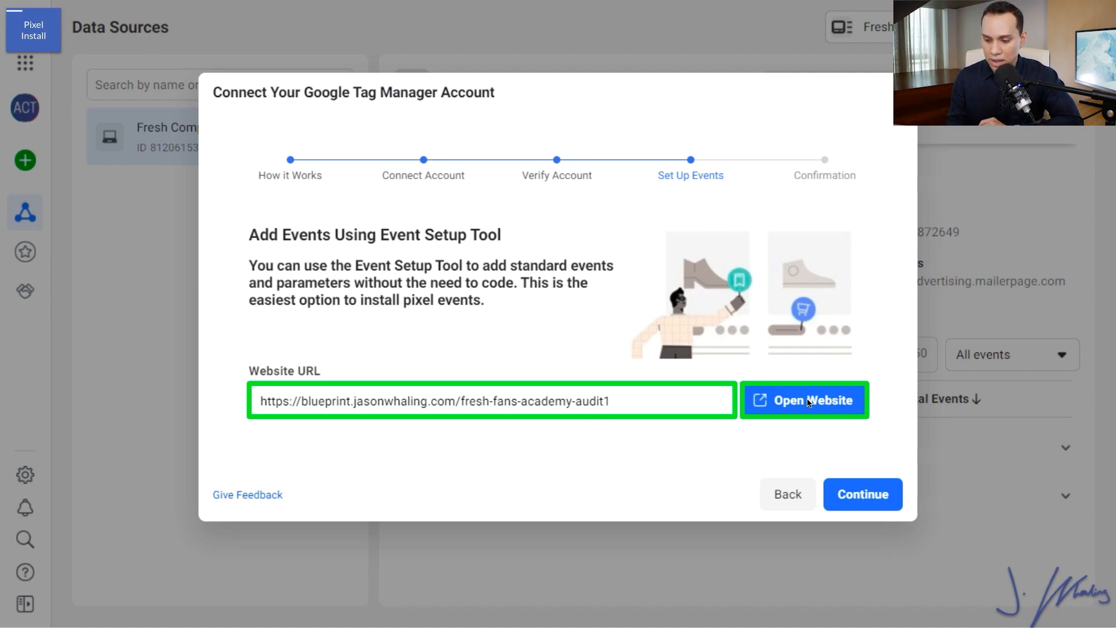
Launch the audit landing page in the Event Setup Tool and reveal the Get Access button
left_click(804, 399)
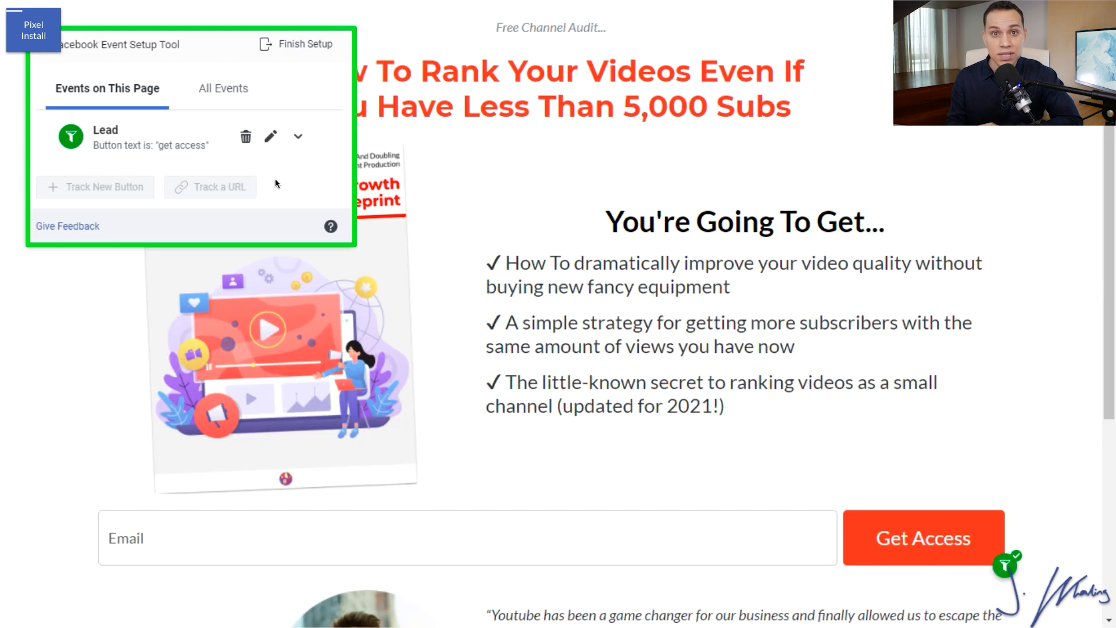
mouse_move(190, 136)
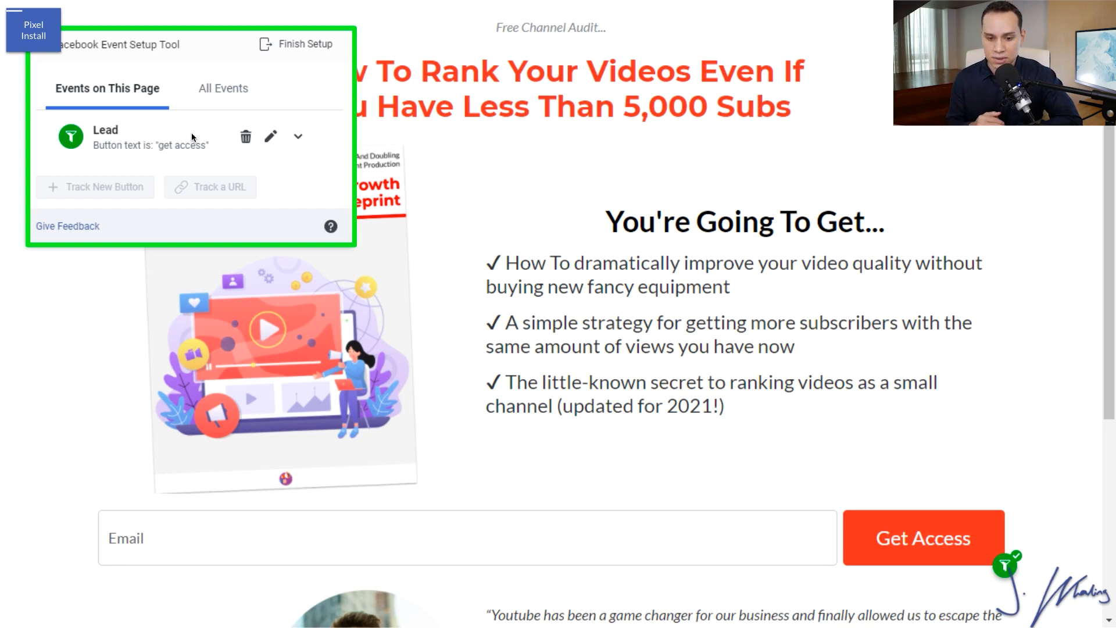
mouse_move(158, 150)
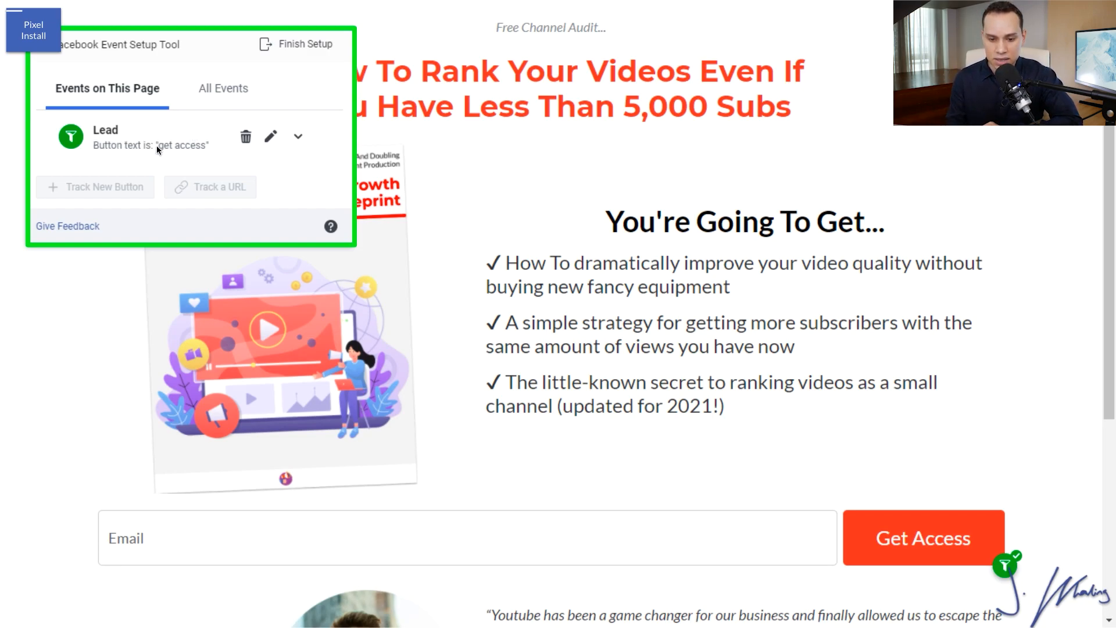
mouse_move(245, 168)
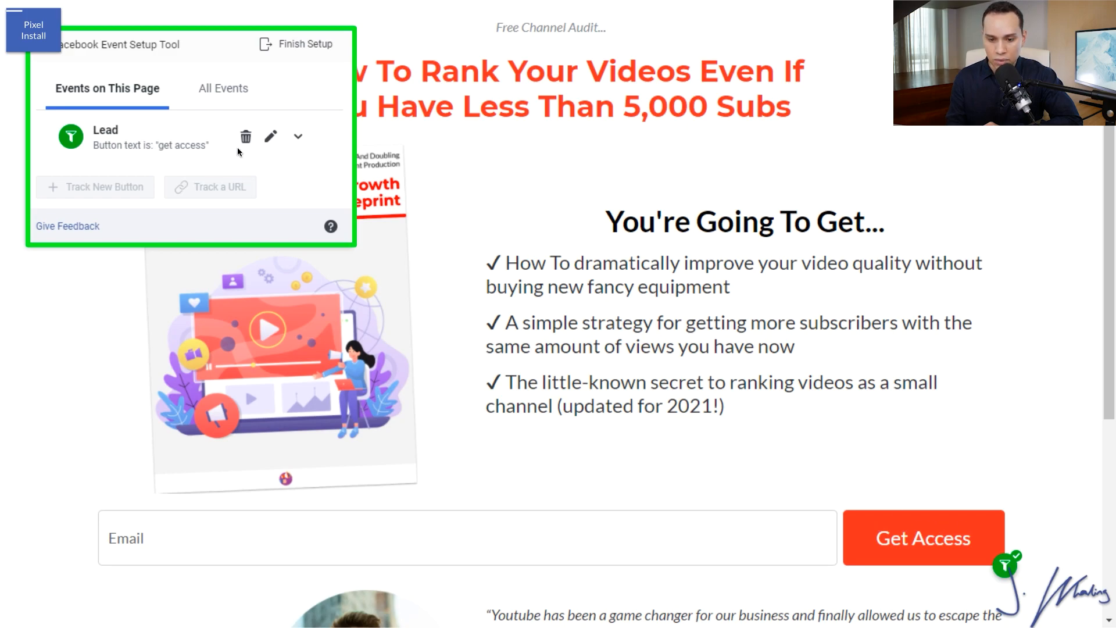
scroll("down", 3)
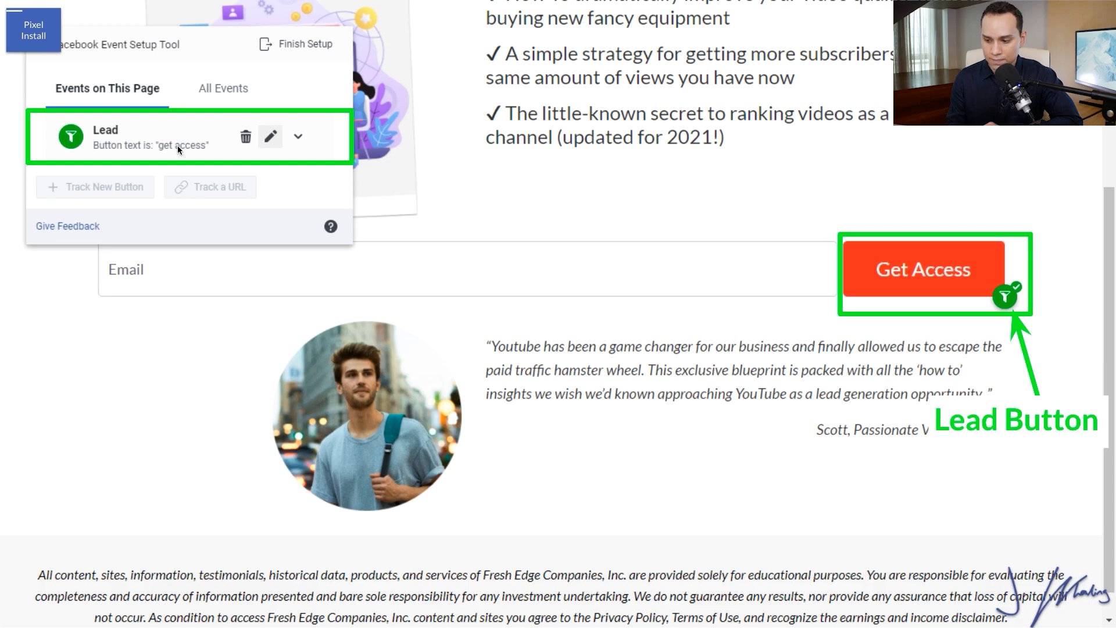
mouse_move(1016, 302)
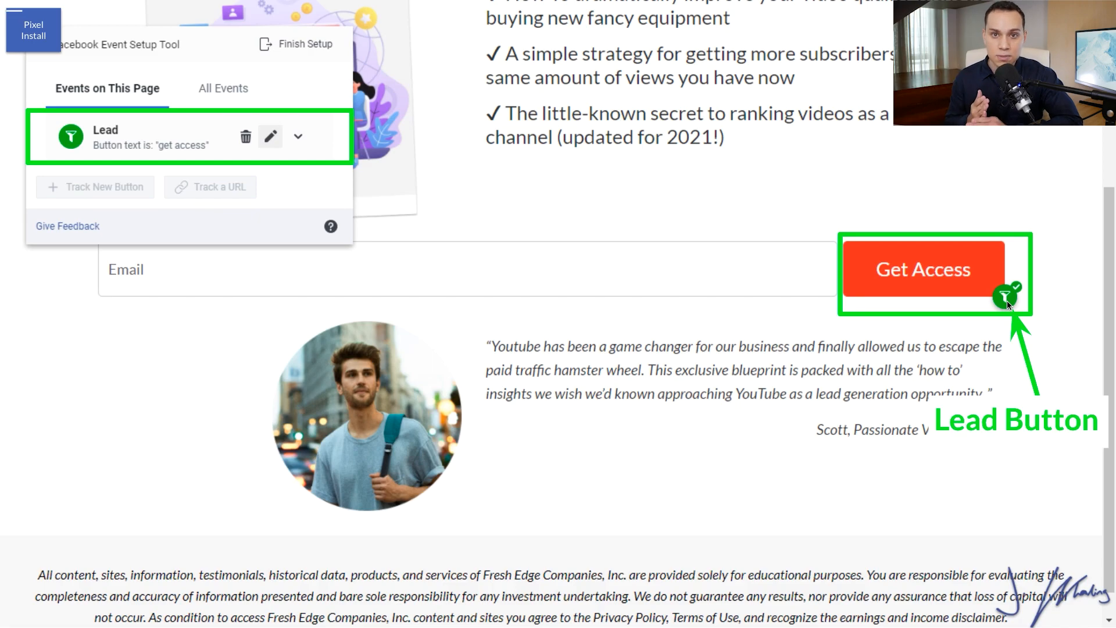
mouse_move(1009, 306)
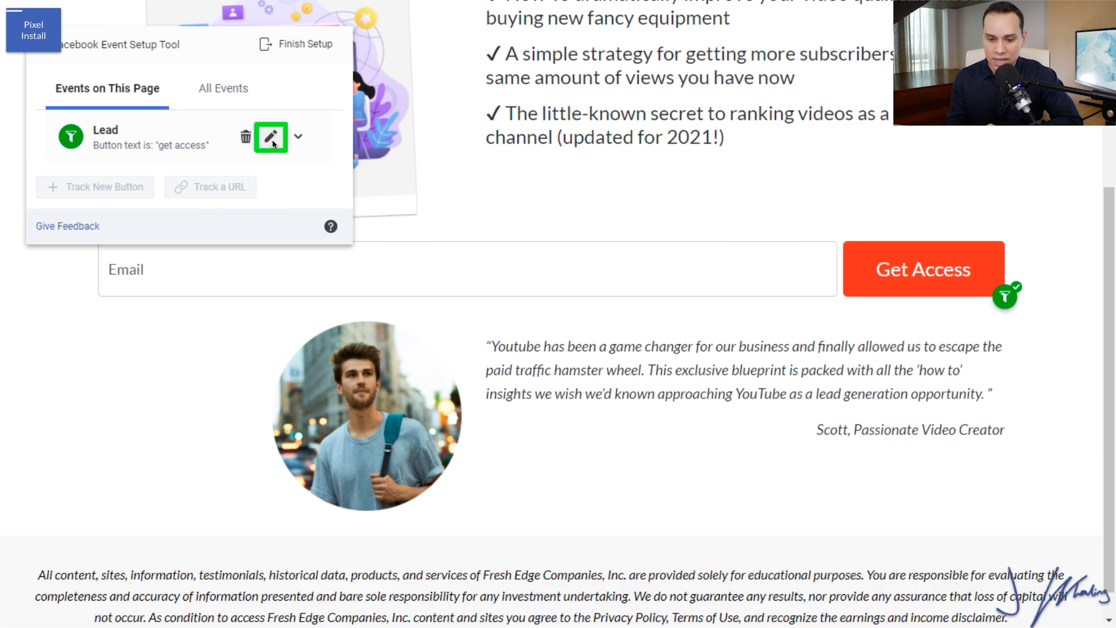
left_click(271, 137)
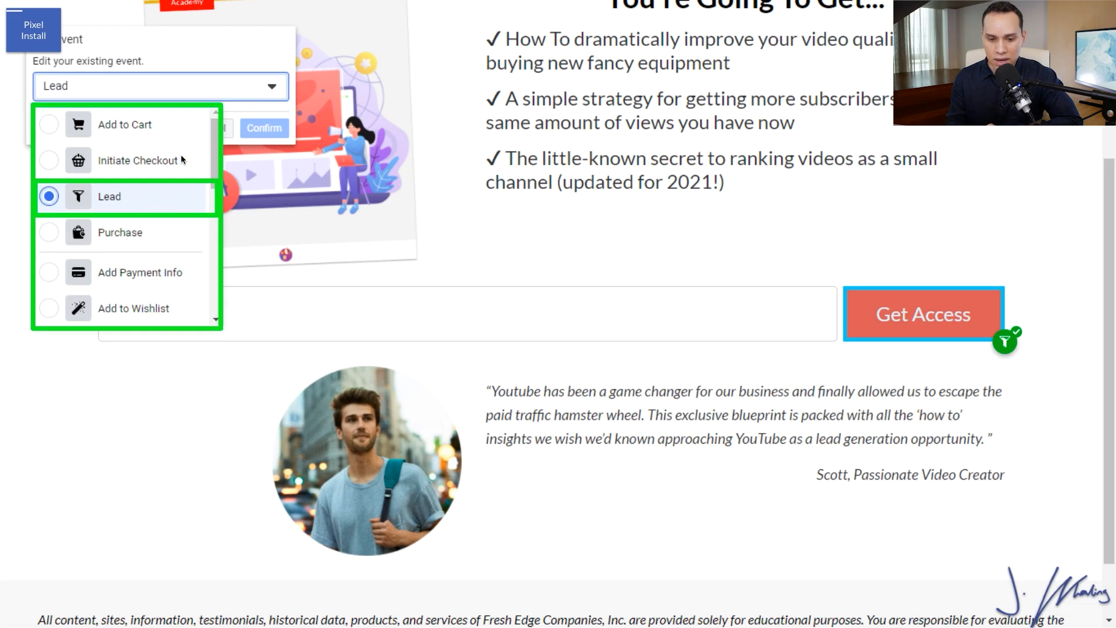
mouse_move(139, 300)
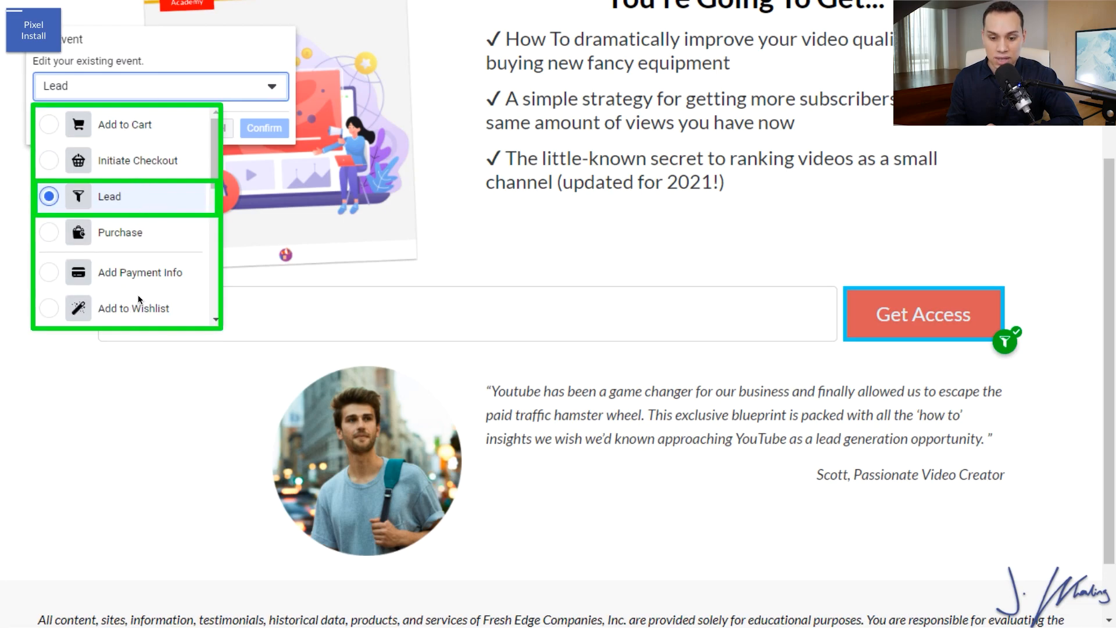
mouse_move(170, 233)
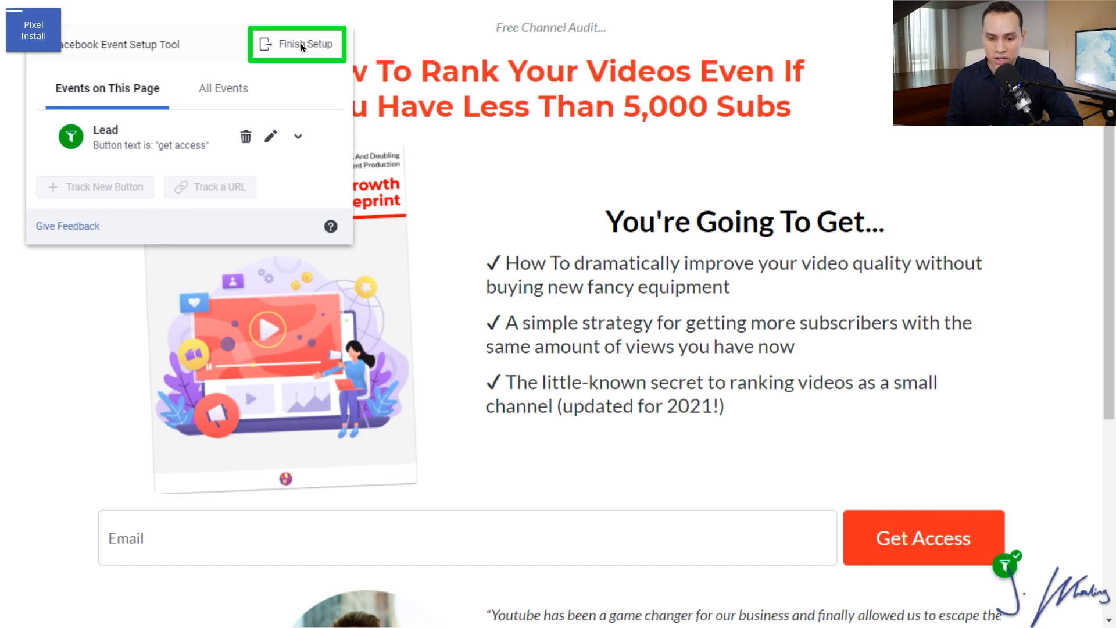
End the event setup session with no changes and skip the feedback question
left_click(297, 43)
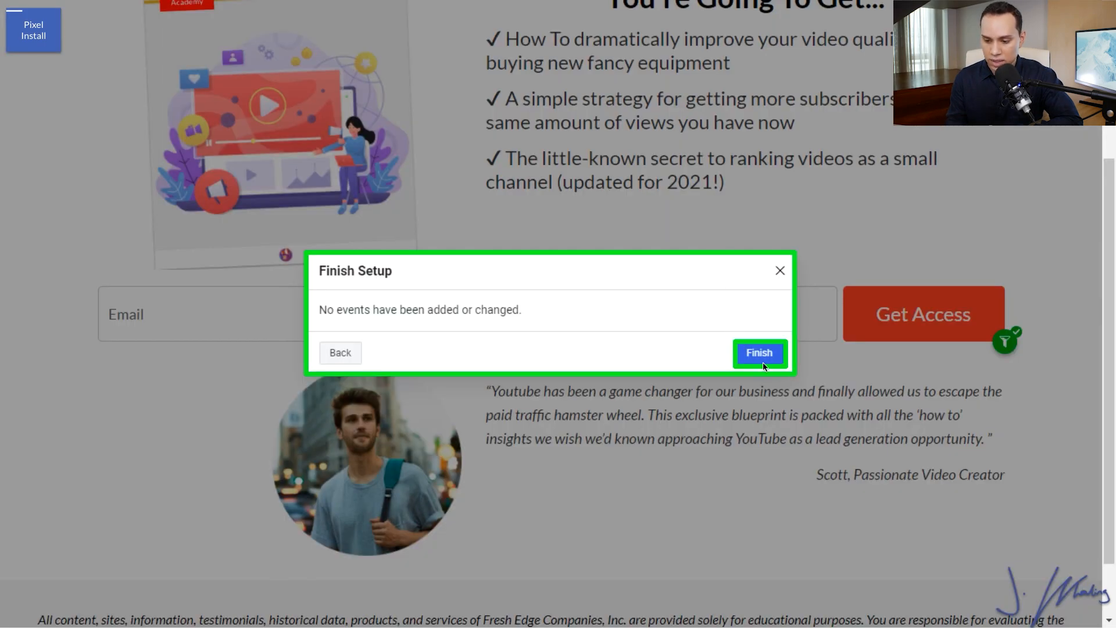
left_click(759, 353)
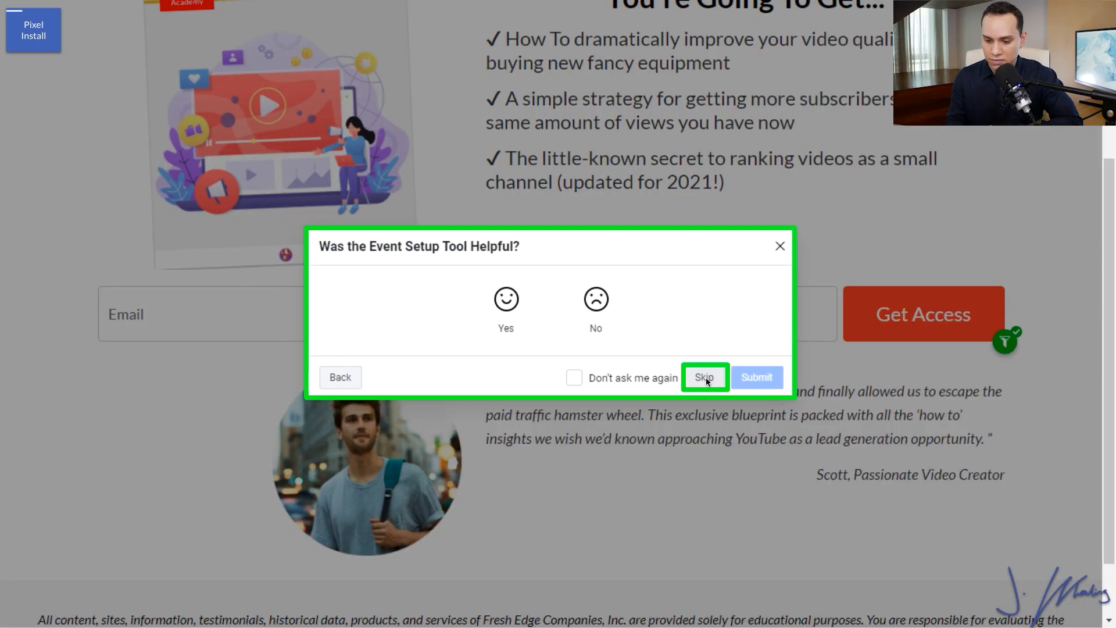
left_click(704, 377)
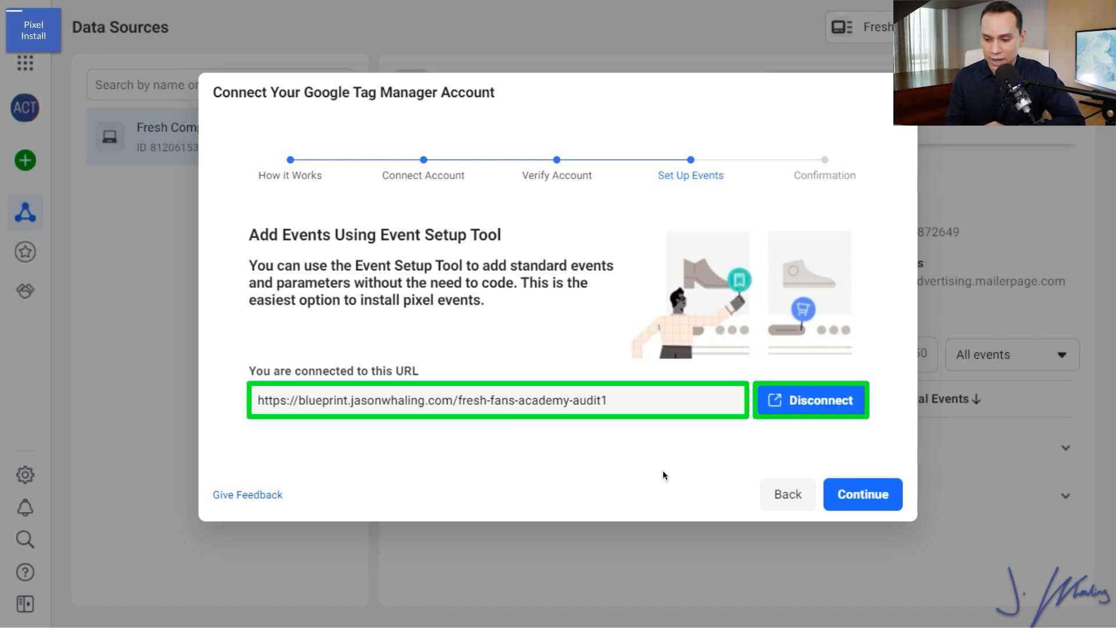
mouse_move(862, 495)
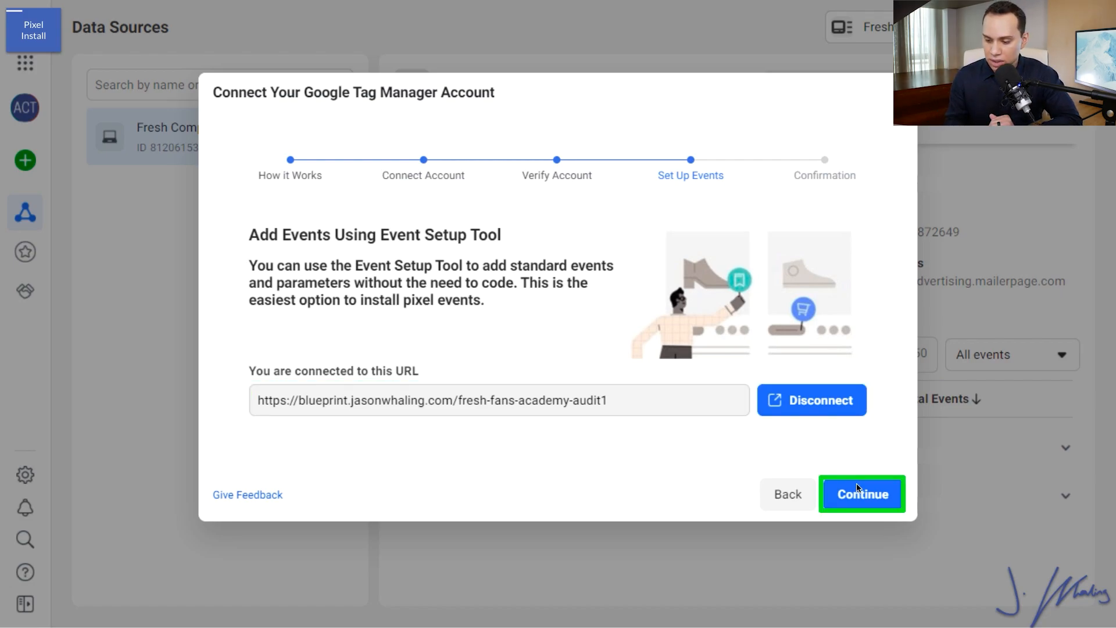
Finish the Tag Manager wizard and launch the Event Setup Tool from the existing pixel
left_click(861, 494)
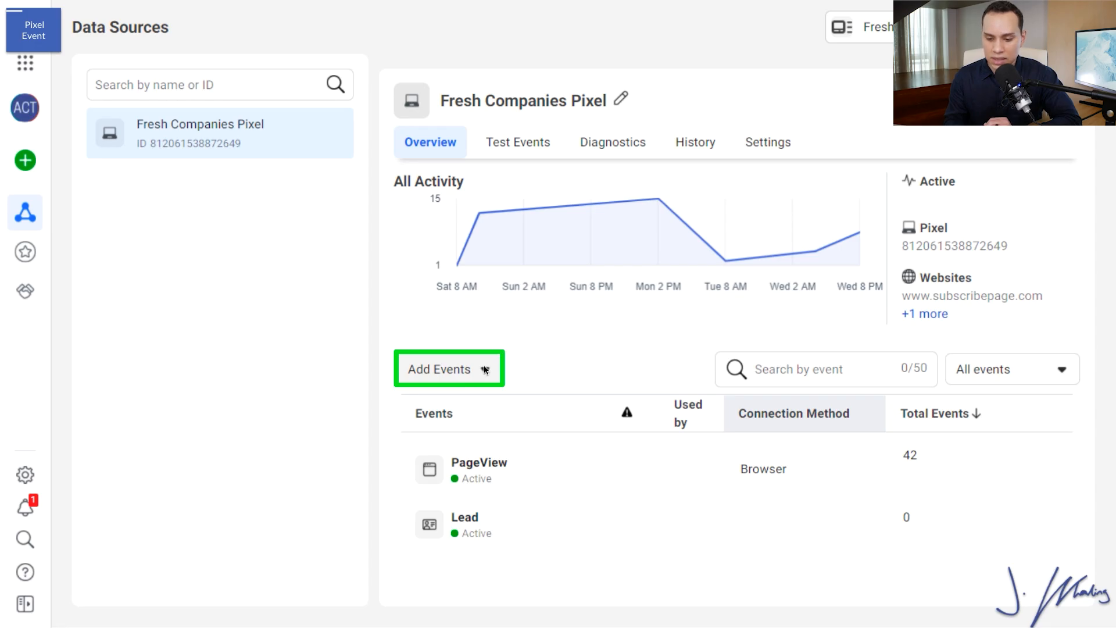
left_click(441, 369)
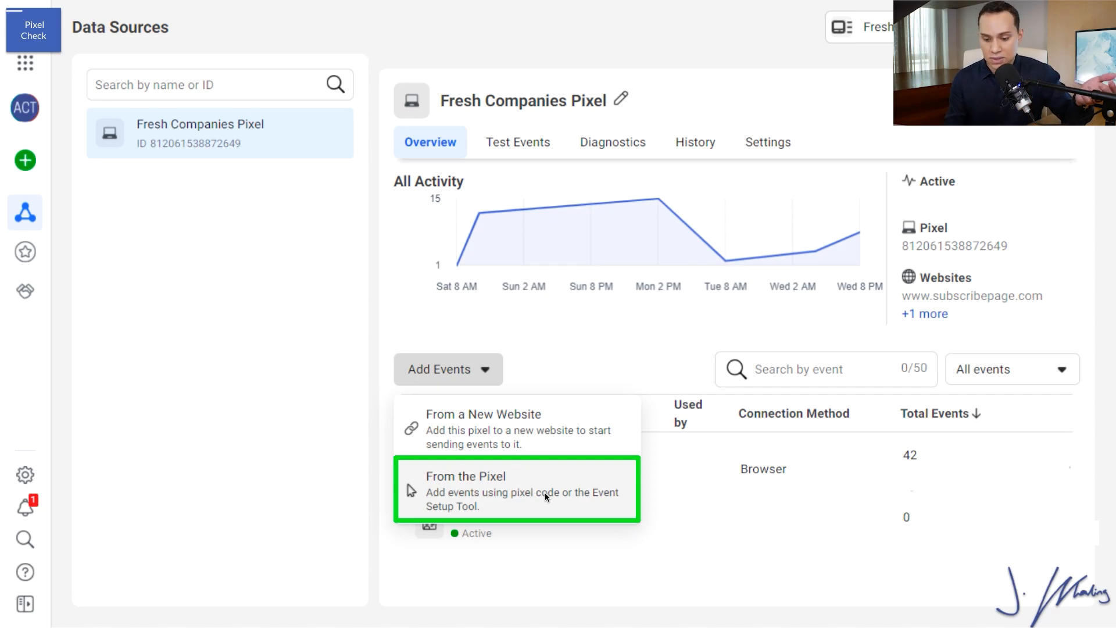
left_click(516, 489)
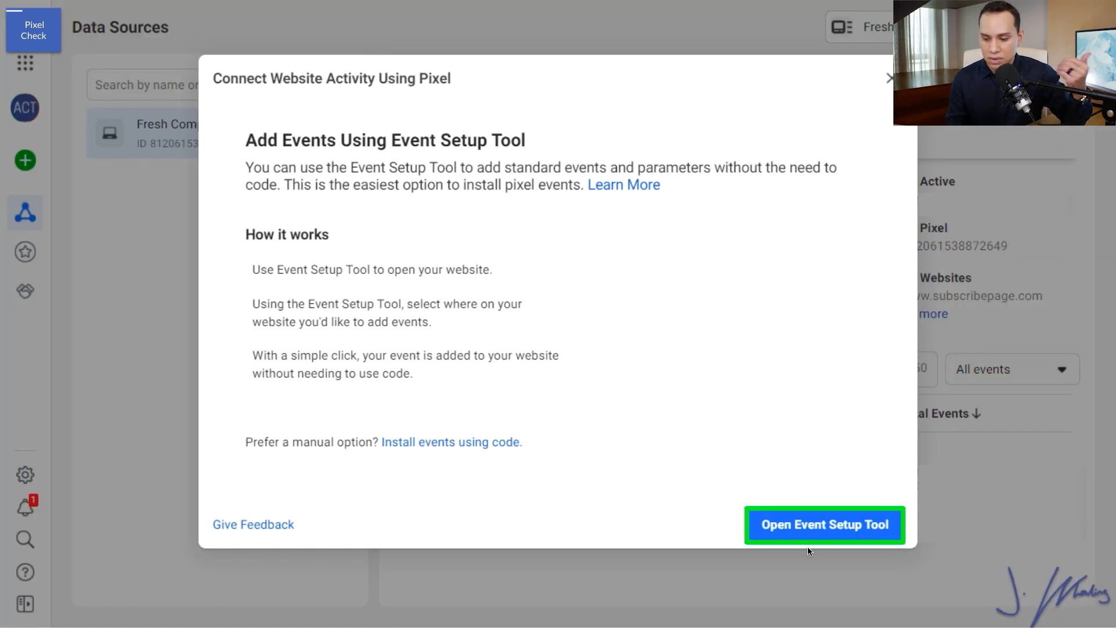
left_click(823, 525)
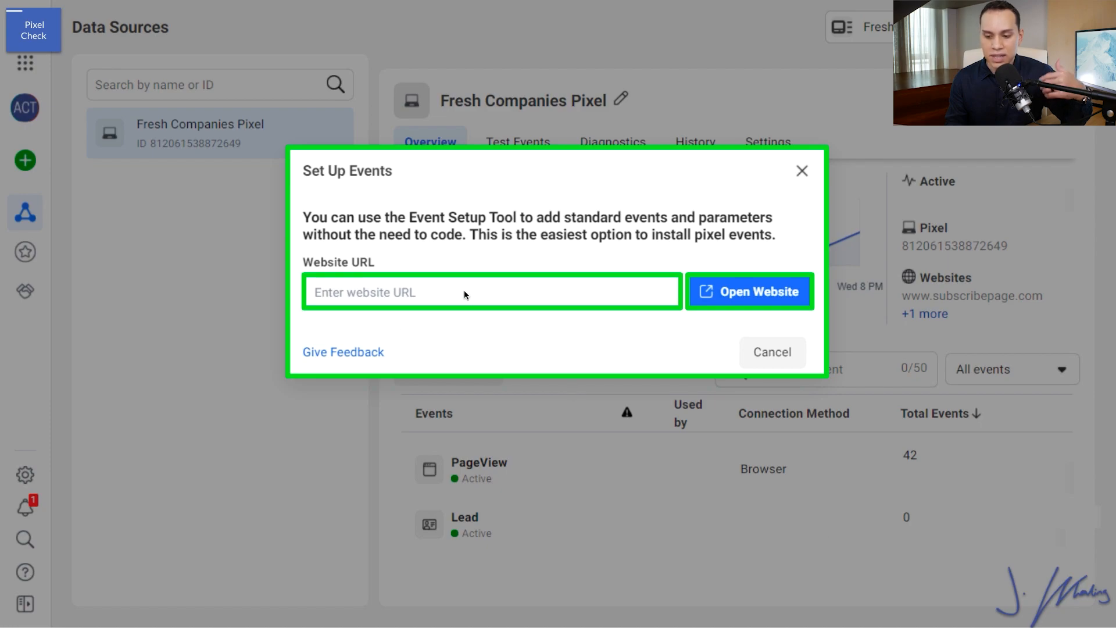
mouse_move(521, 300)
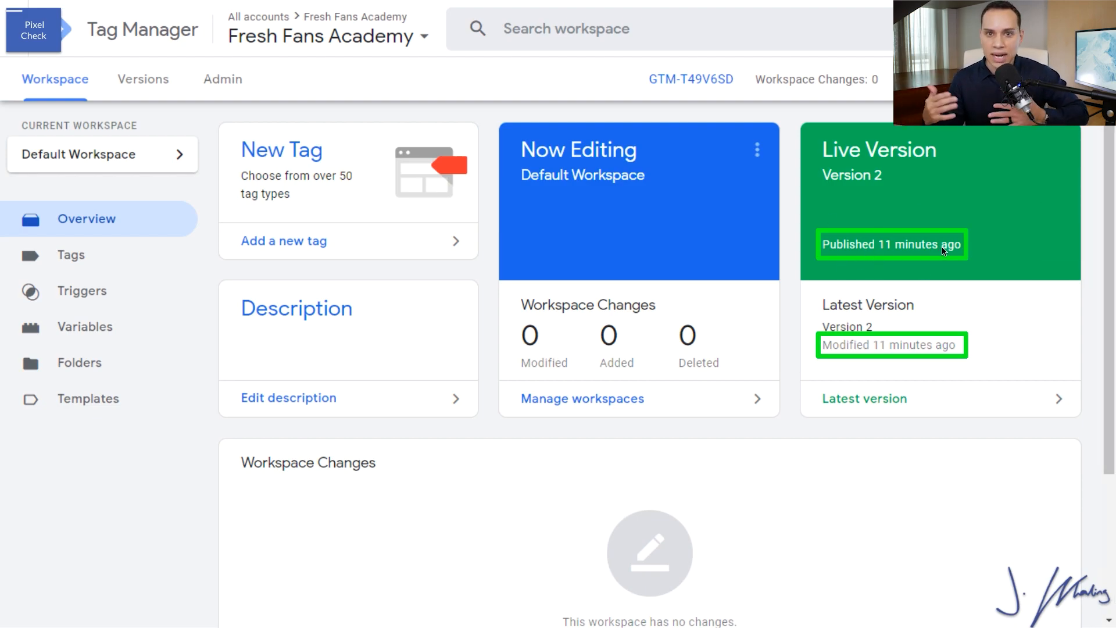
mouse_move(899, 255)
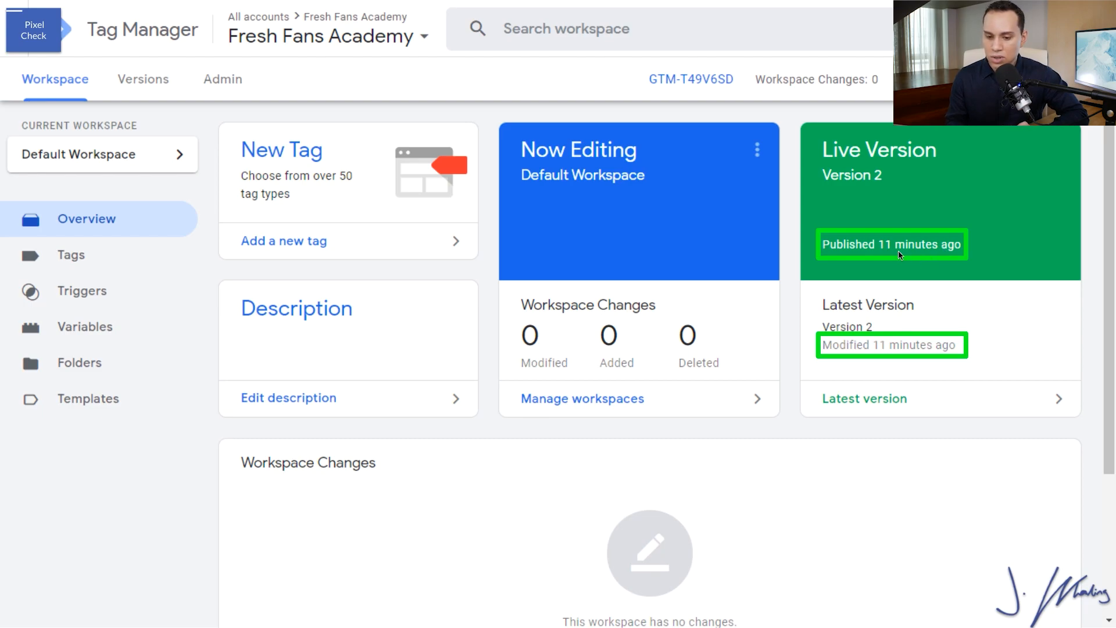
View the Fresh Fans Academy container's published versions
left_click(142, 79)
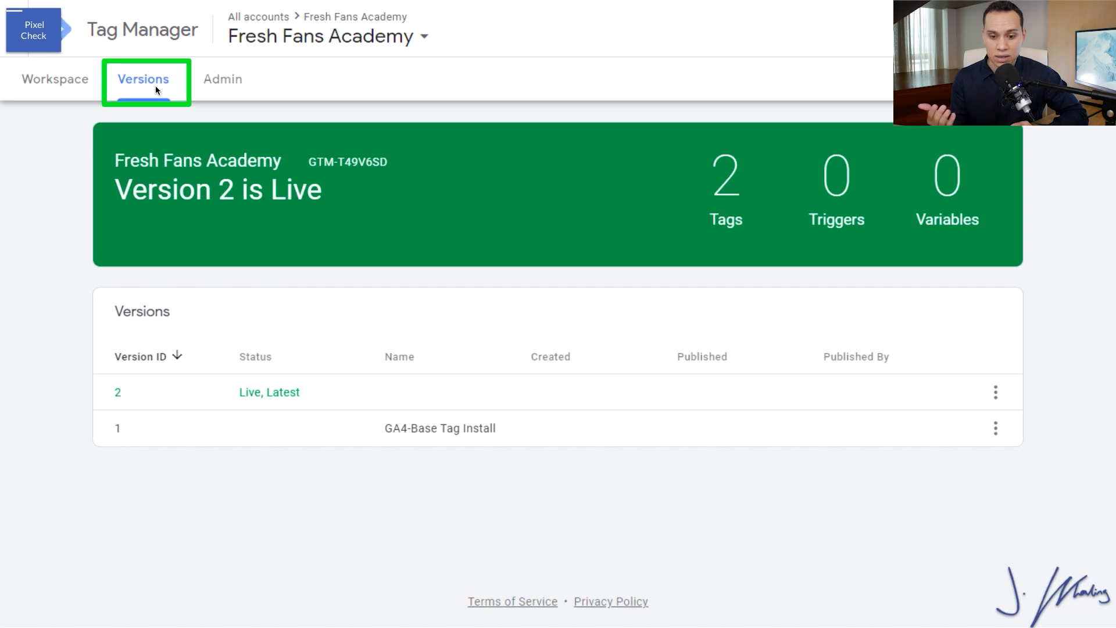
mouse_move(263, 396)
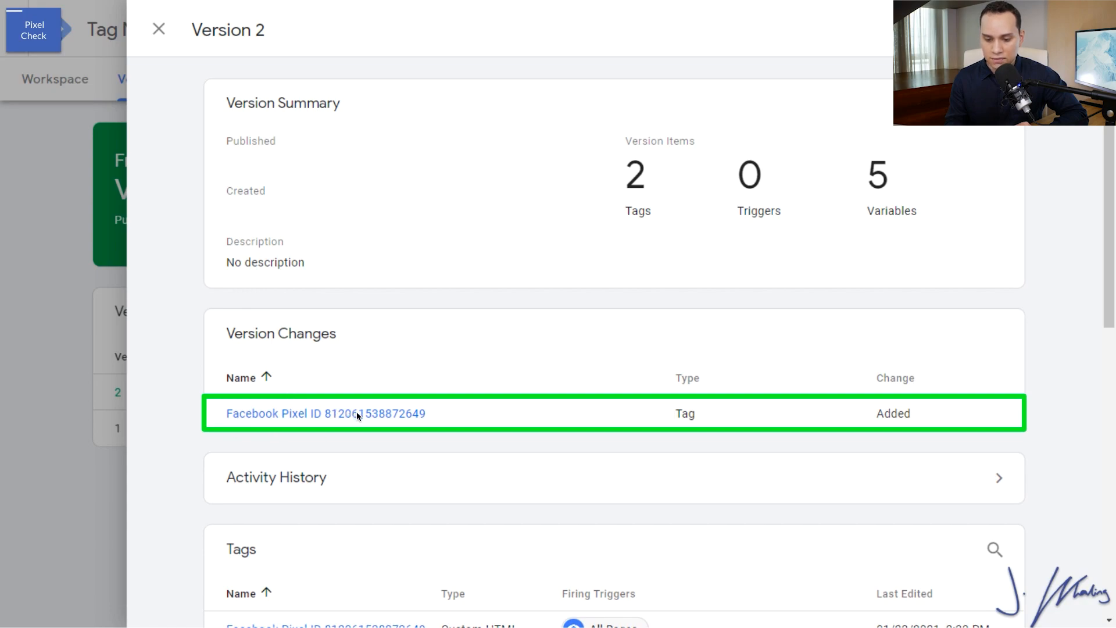
mouse_move(428, 420)
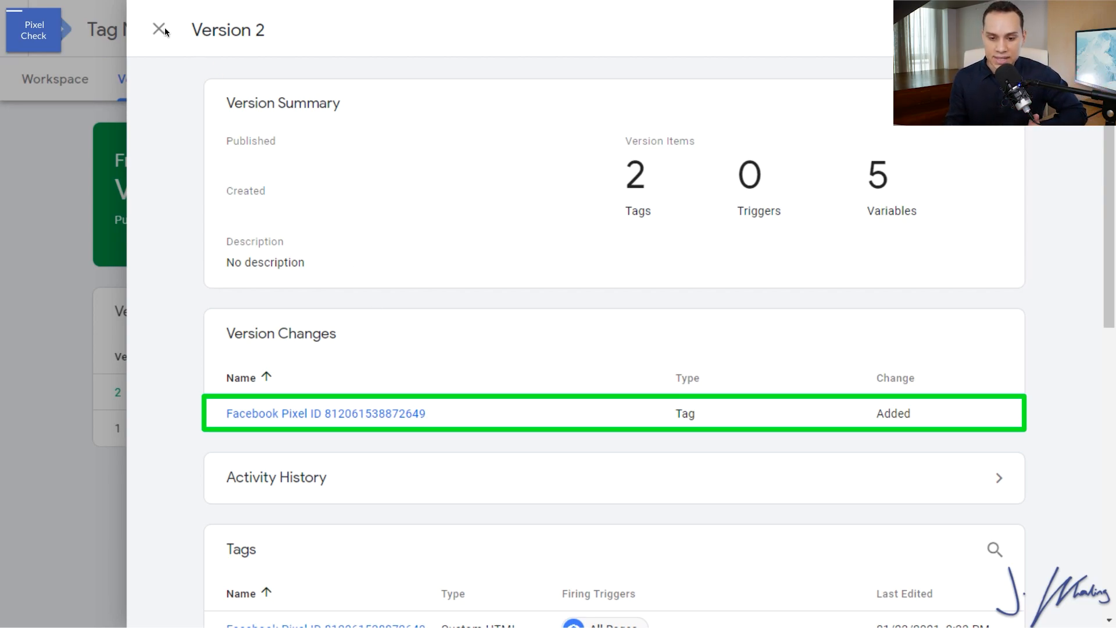
left_click(159, 30)
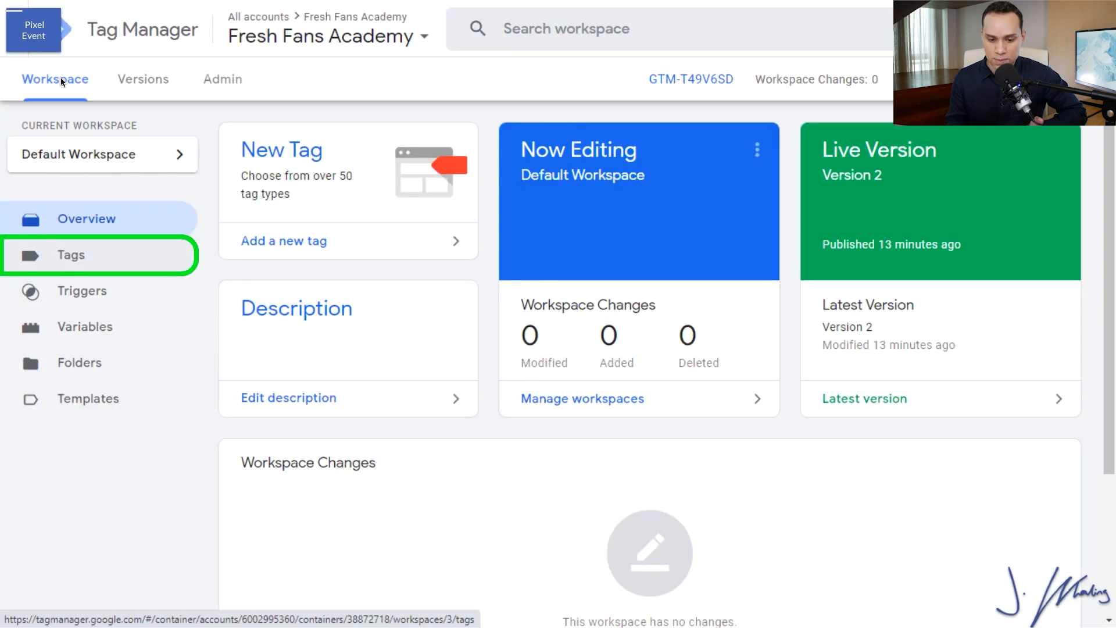
left_click(71, 255)
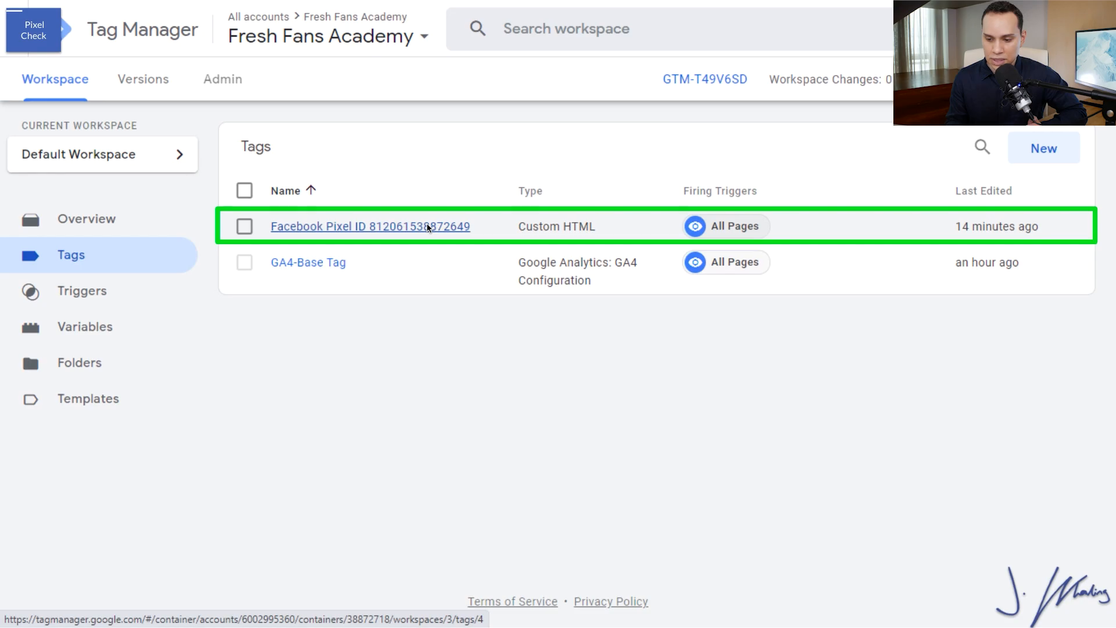
left_click(369, 227)
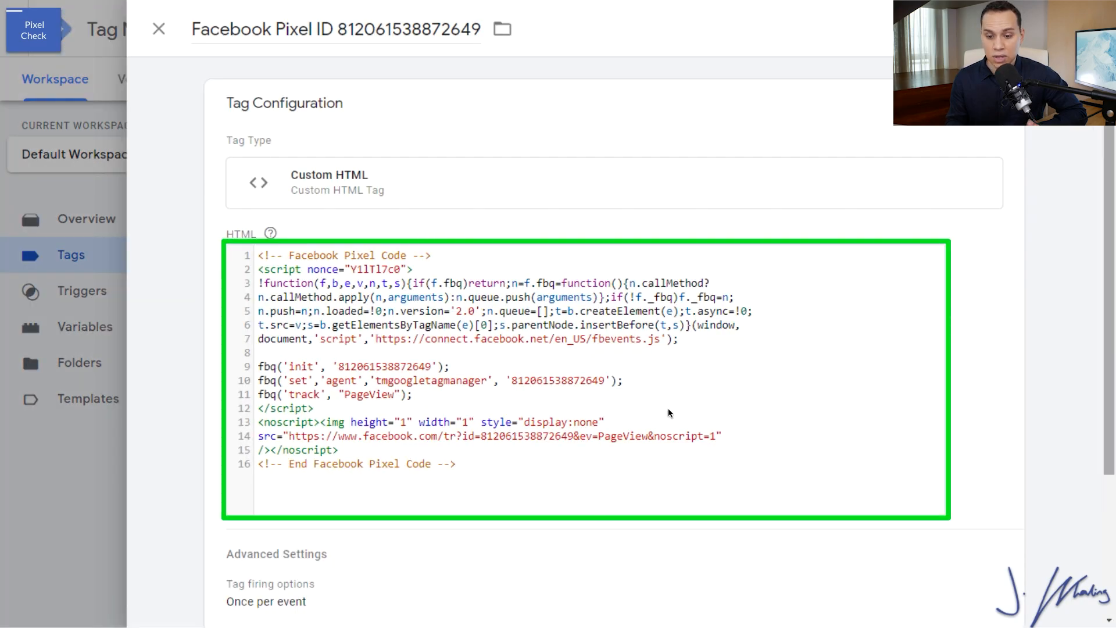
mouse_move(570, 355)
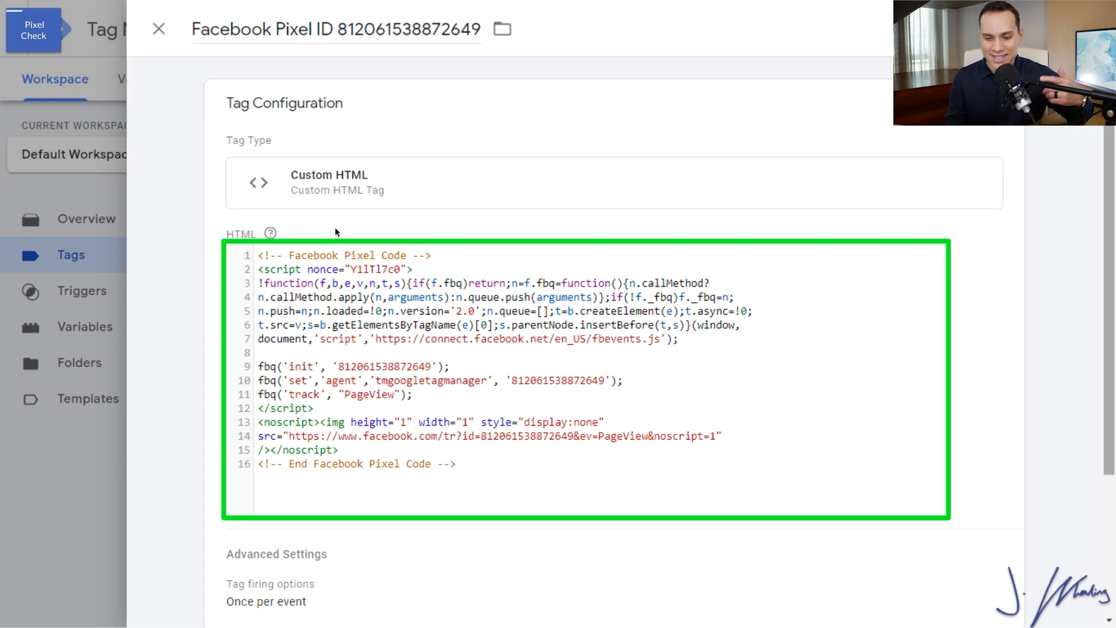
mouse_move(416, 296)
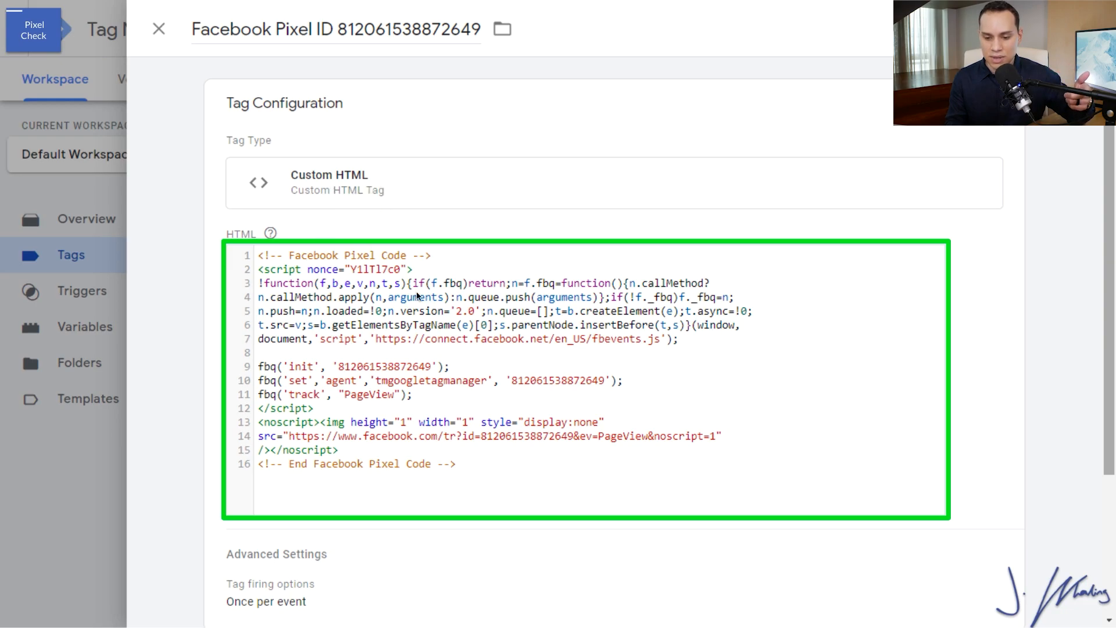
mouse_move(468, 417)
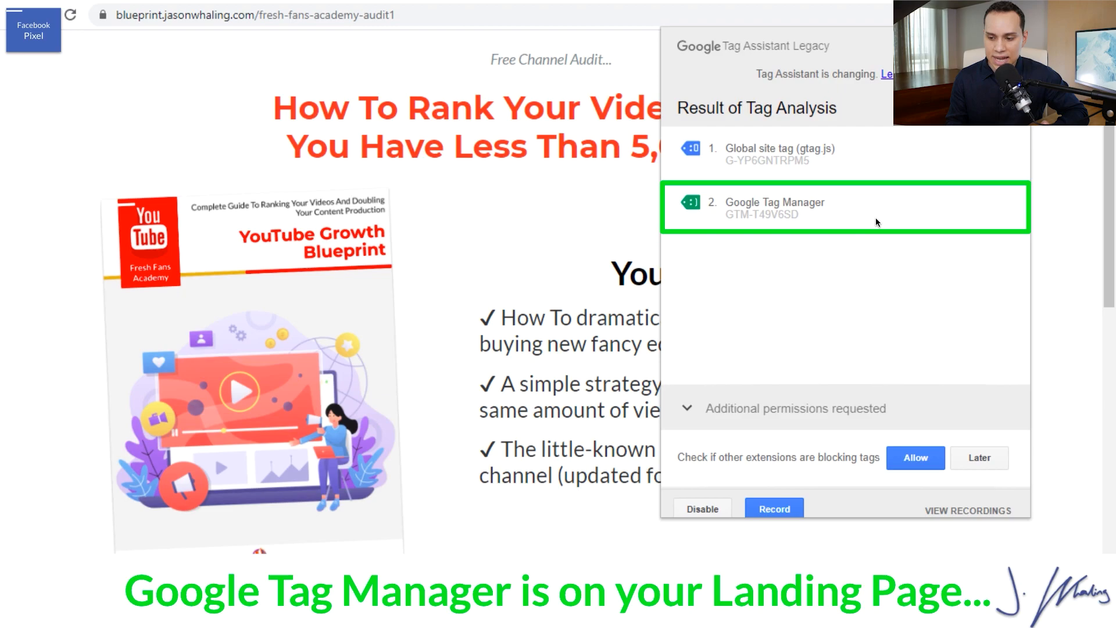
mouse_move(836, 153)
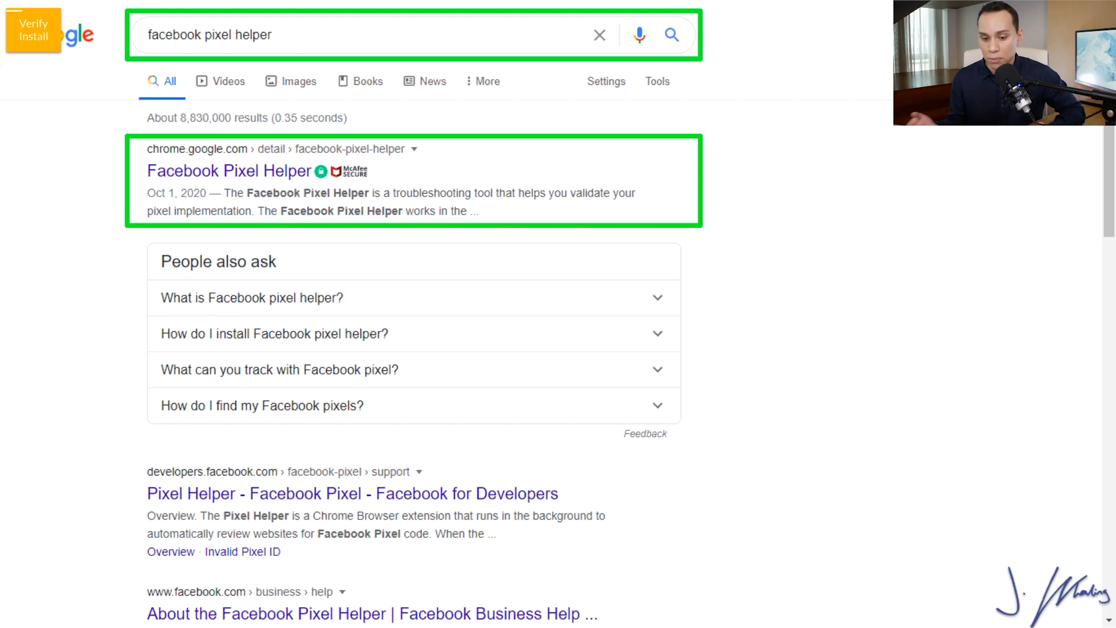
Install the Facebook Pixel Helper extension from the Chrome Web Store
left_click(229, 170)
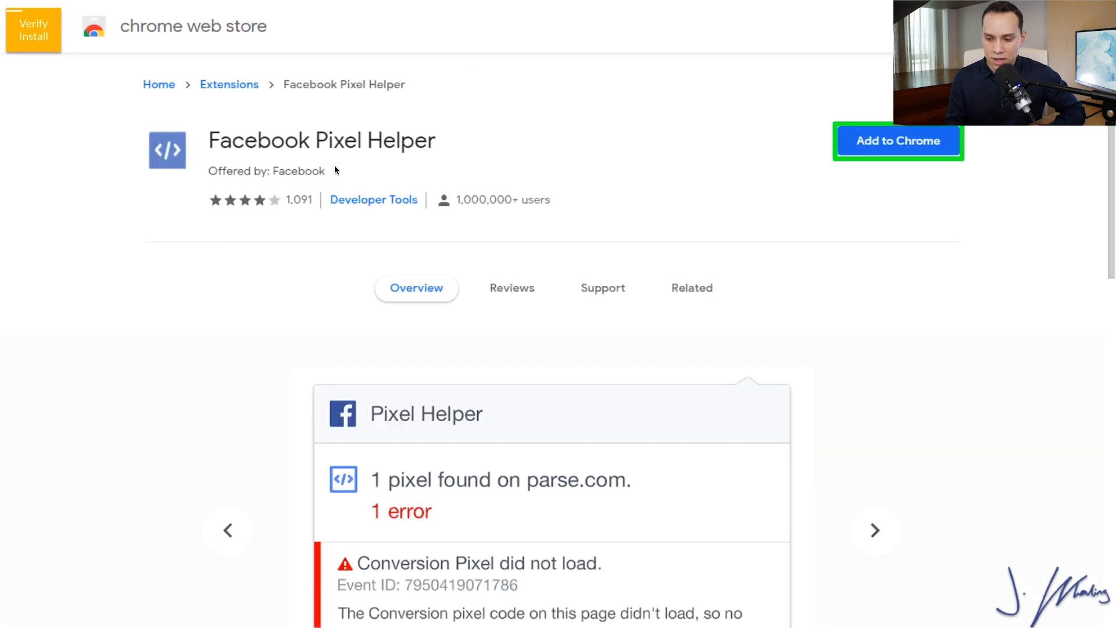
left_click(898, 141)
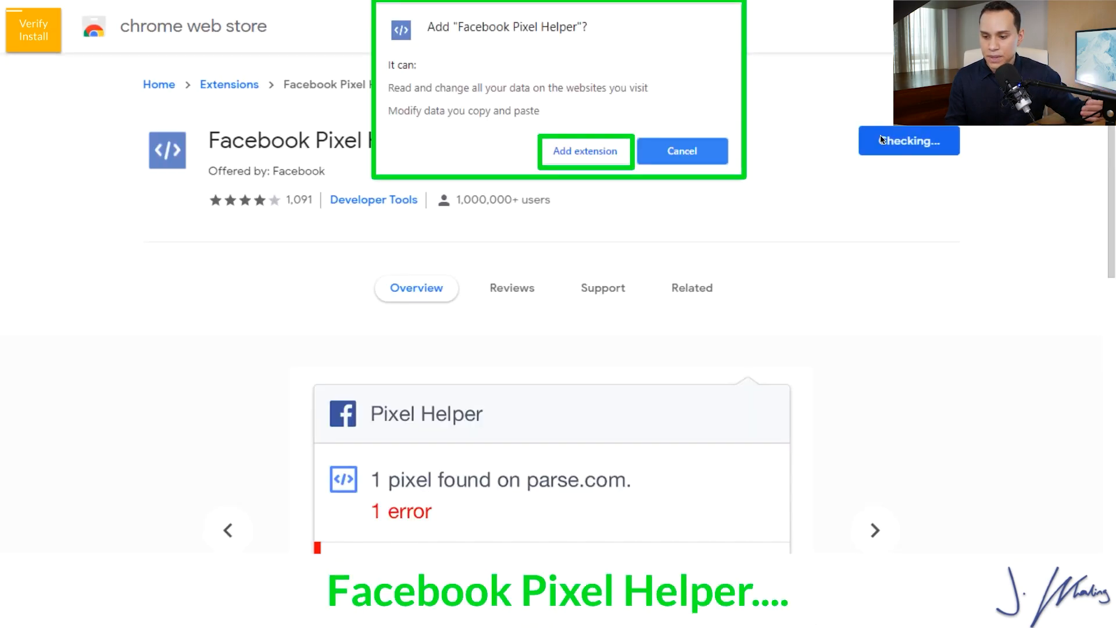
left_click(585, 152)
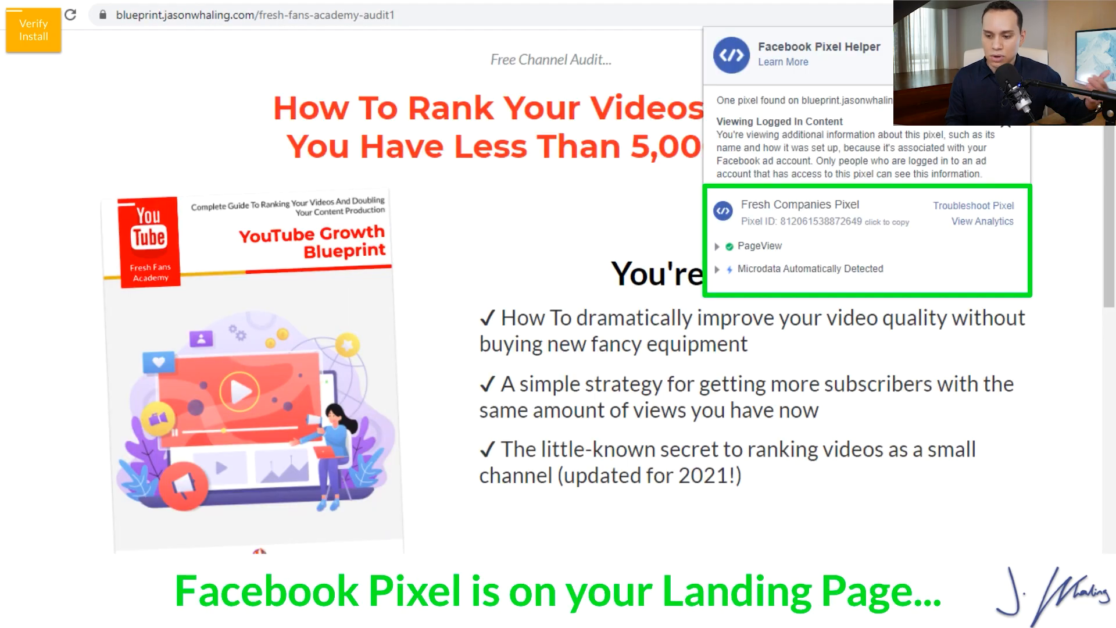
mouse_move(807, 195)
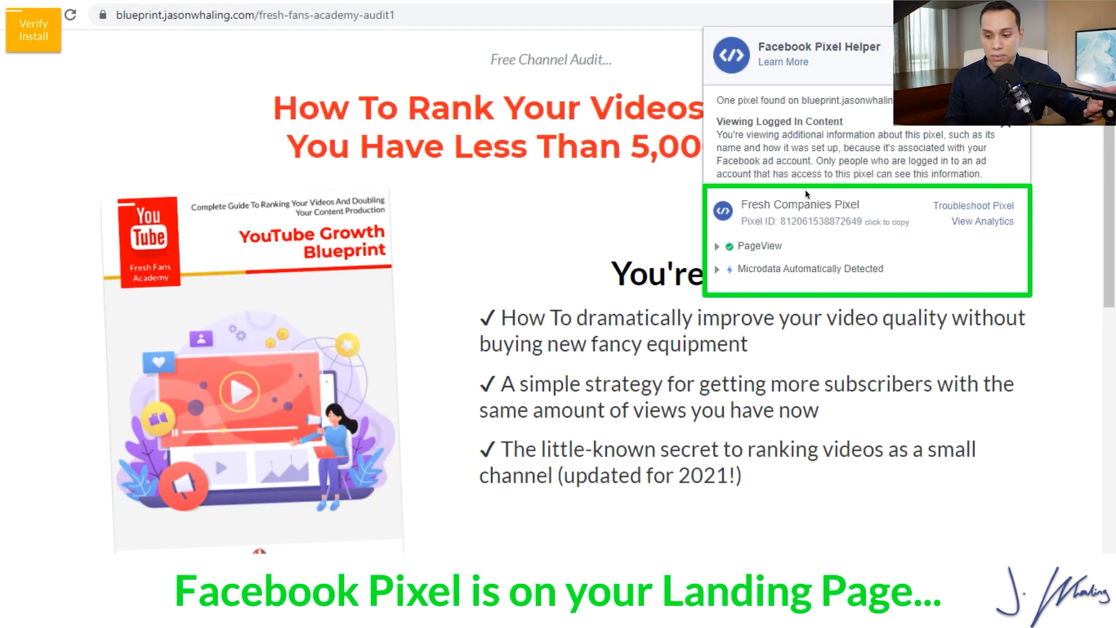
mouse_move(791, 208)
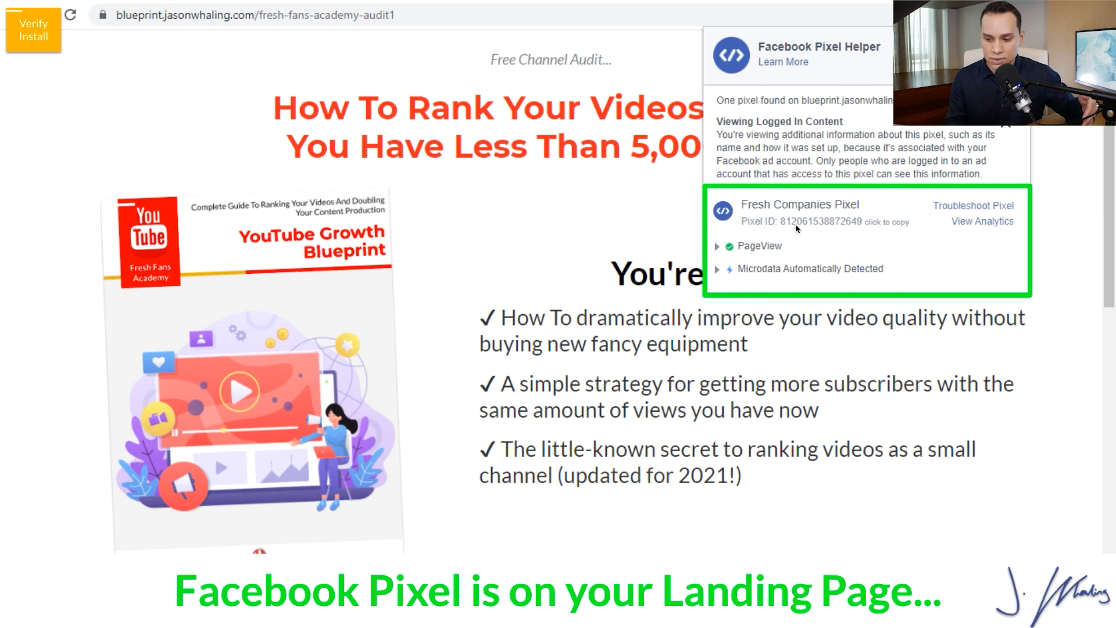
mouse_move(834, 227)
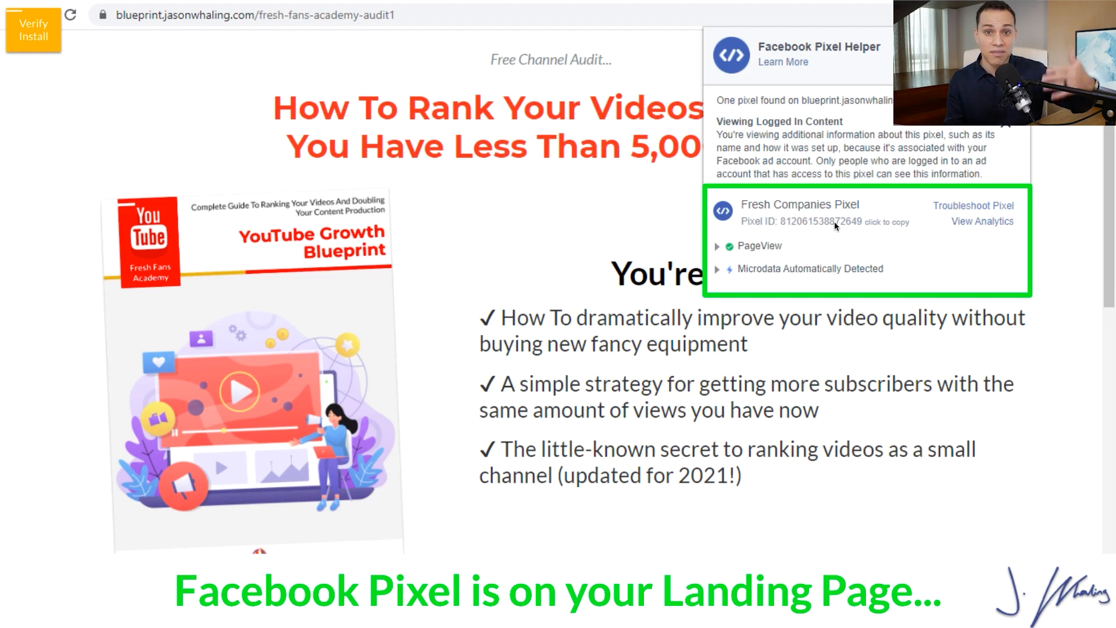
mouse_move(753, 253)
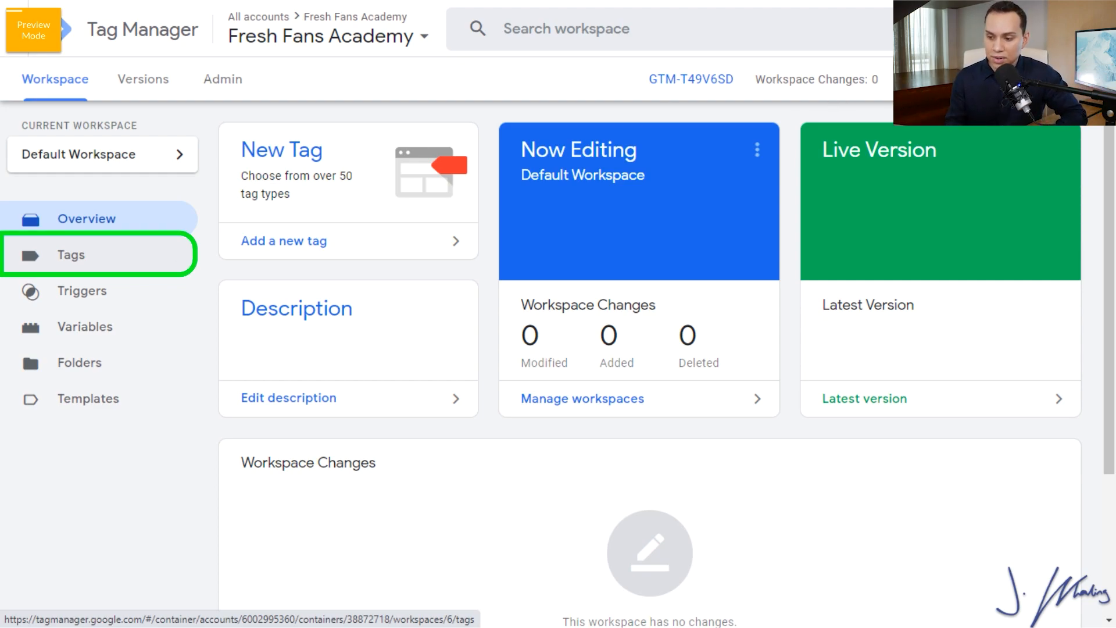
left_click(71, 255)
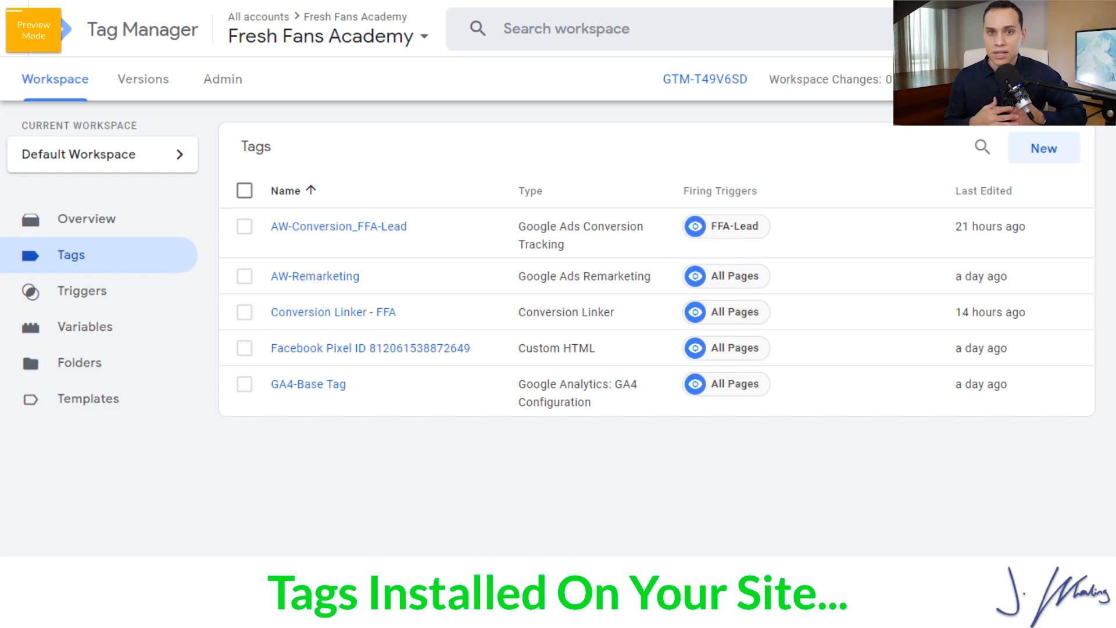
mouse_move(328, 245)
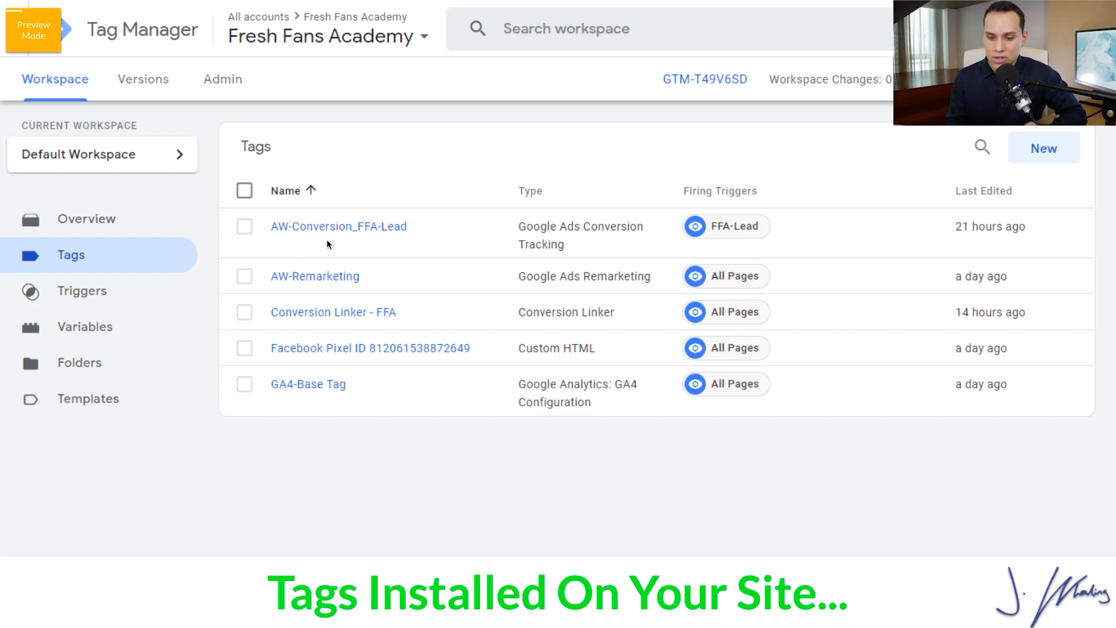
mouse_move(753, 233)
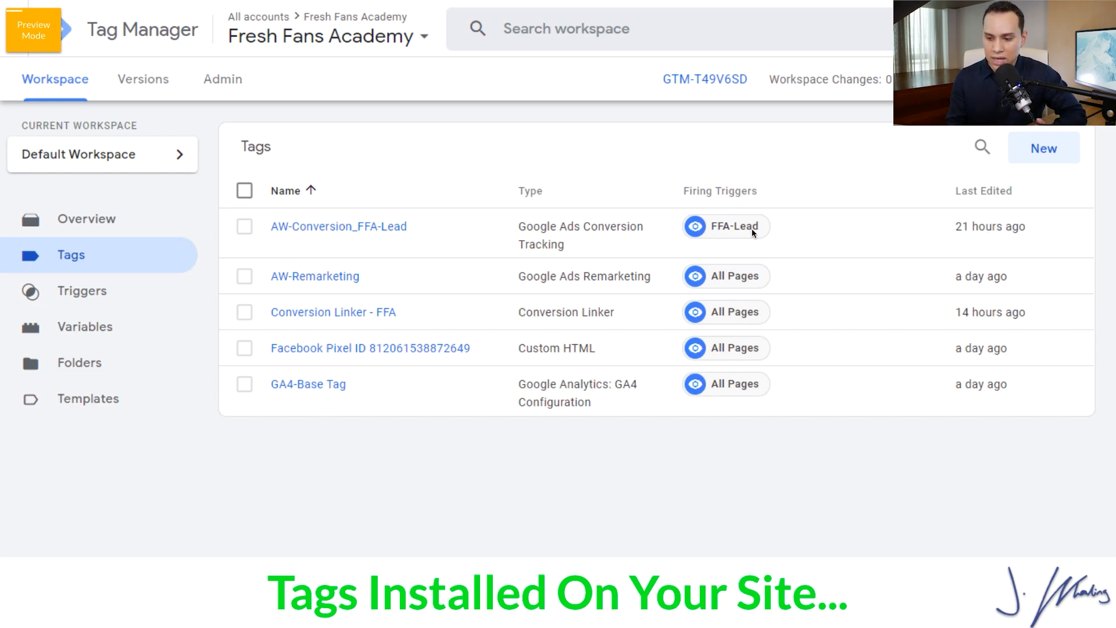
mouse_move(737, 373)
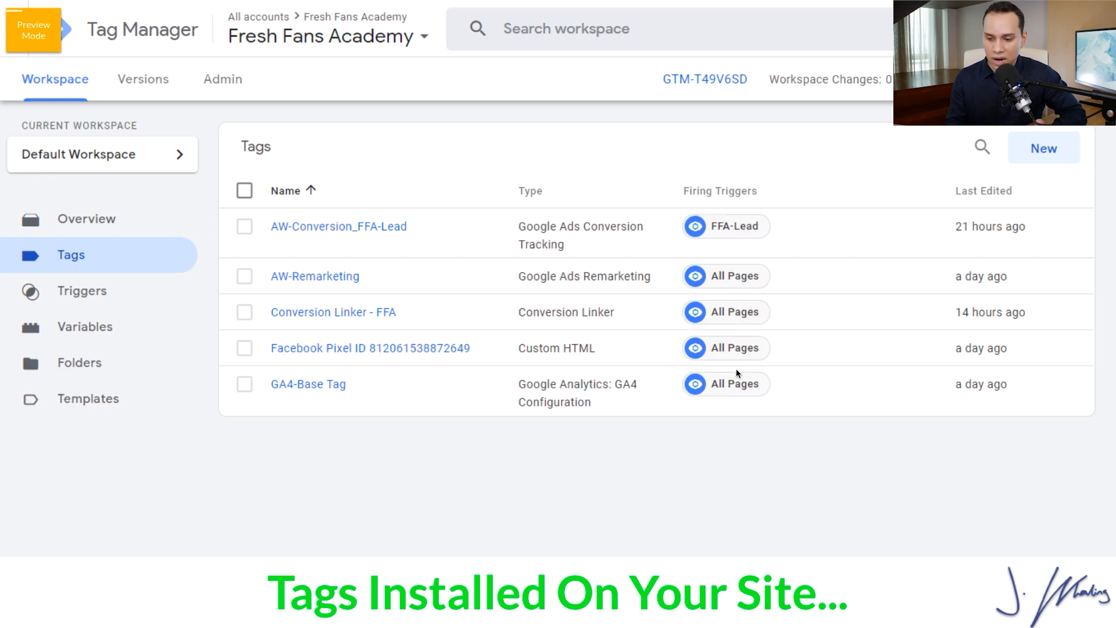
mouse_move(739, 238)
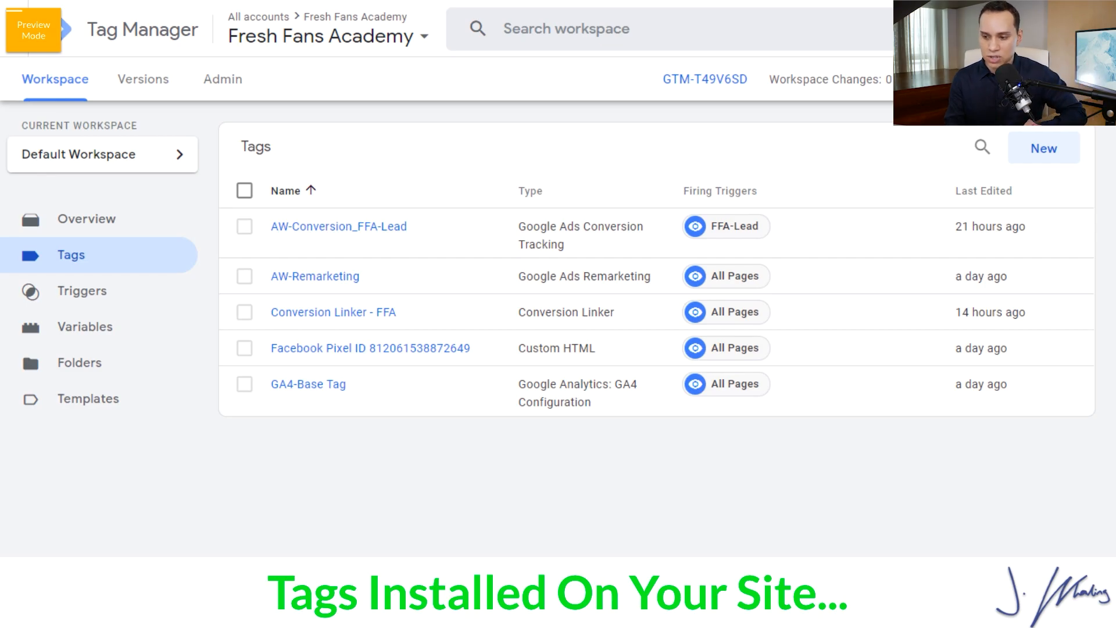
left_click(87, 218)
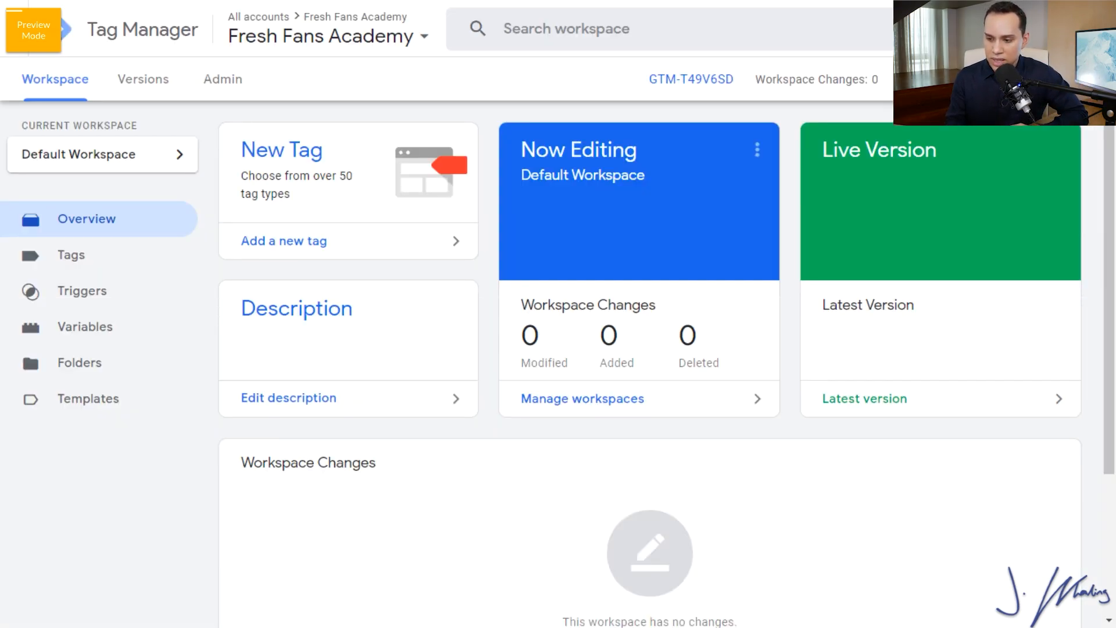
left_click(33, 31)
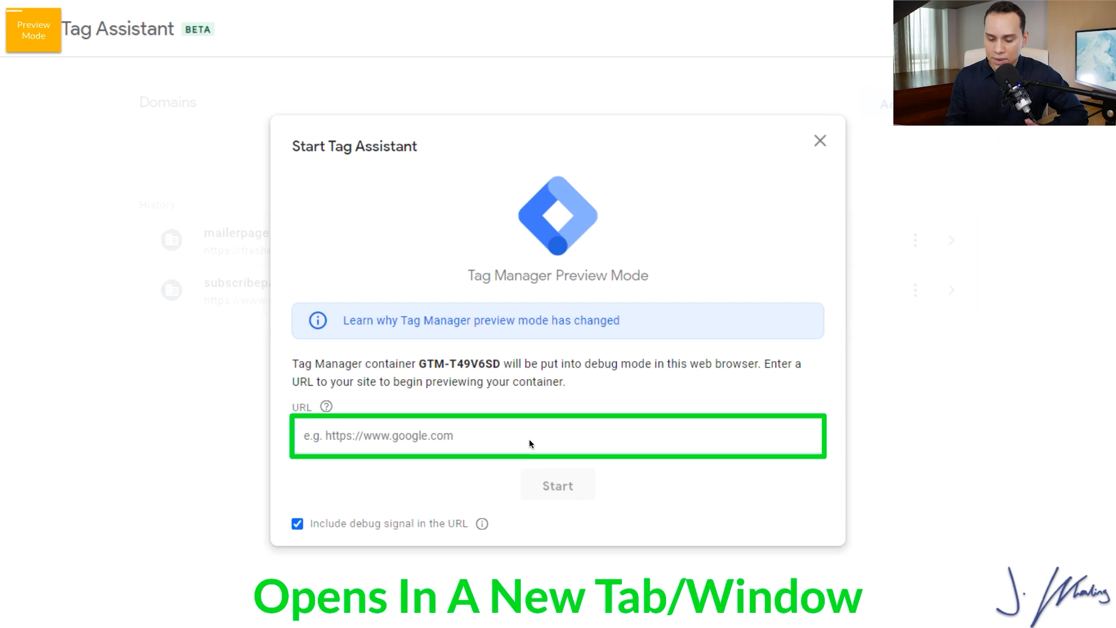
type("https://blueprint.jasonwhaling.com/fresh-fans-academy-audit1")
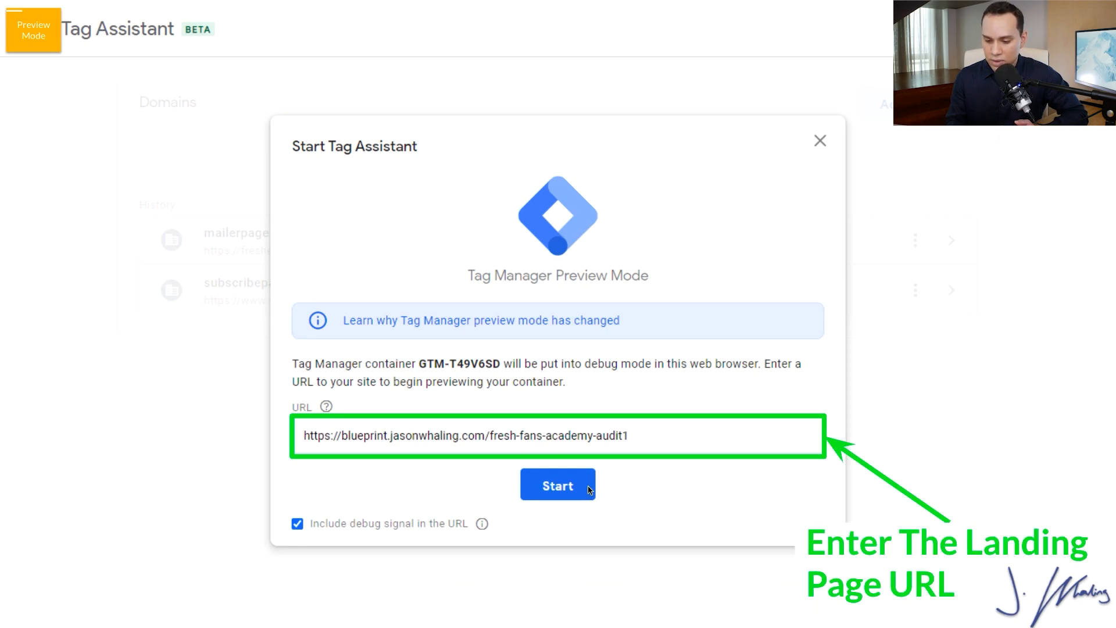
left_click(557, 485)
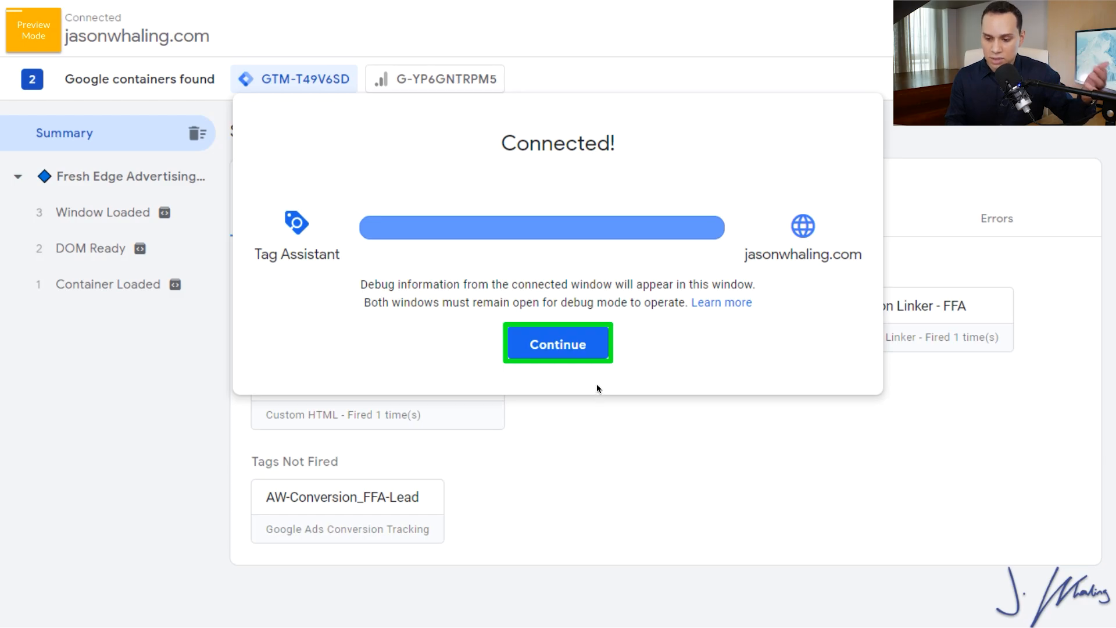
Dismiss the connection notice and review fired tags, checking the G-YP6GNTRPM5 container output
left_click(557, 344)
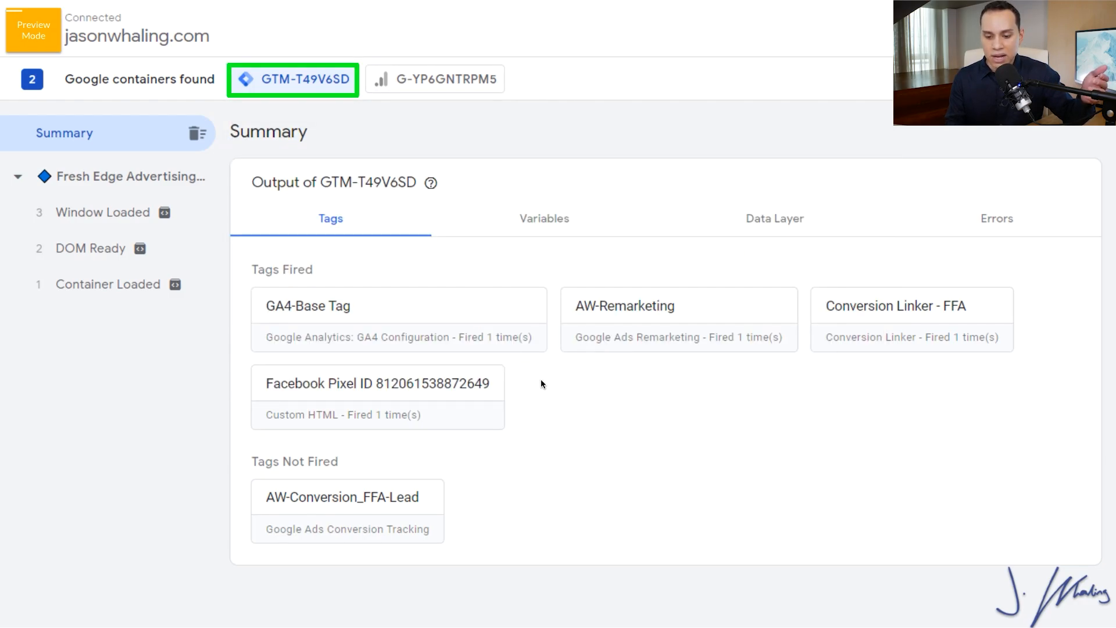
mouse_move(597, 383)
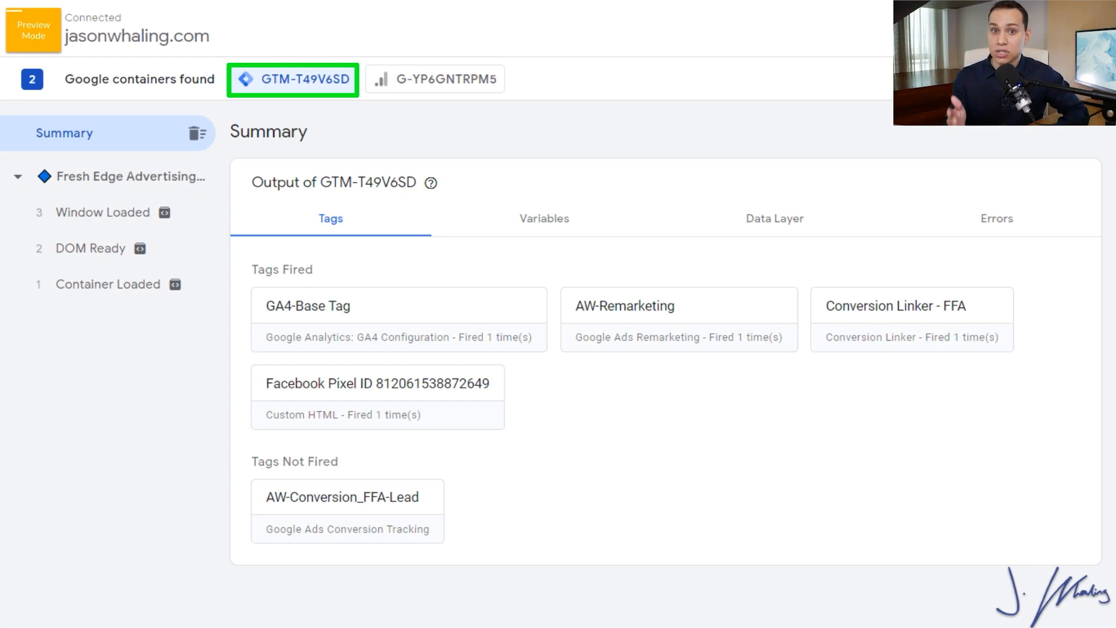
mouse_move(468, 520)
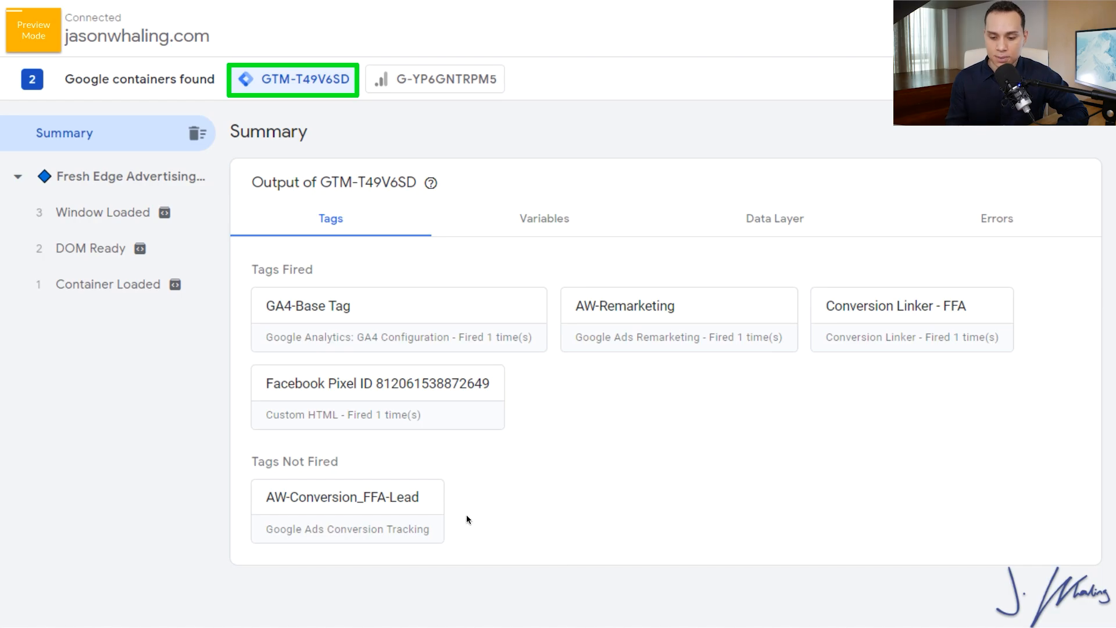
mouse_move(450, 410)
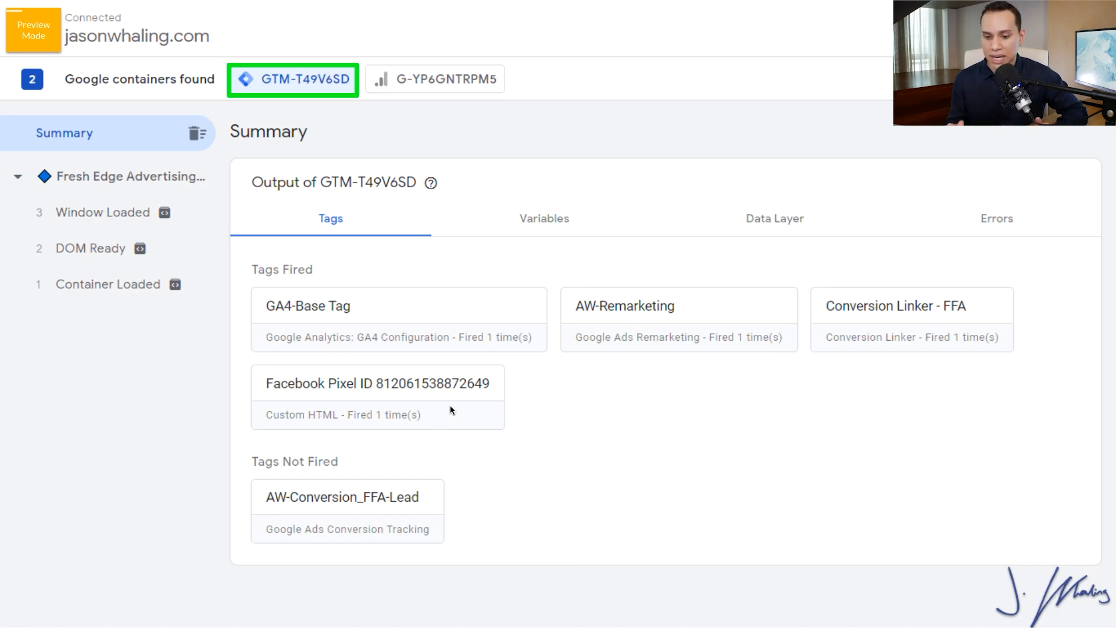
left_click(434, 79)
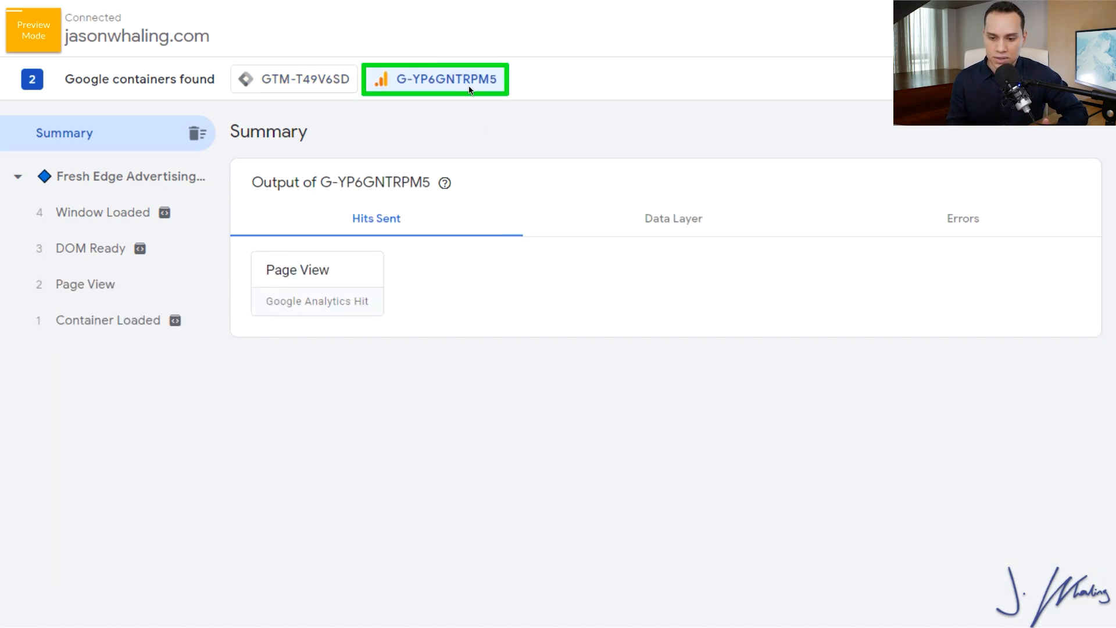
left_click(291, 79)
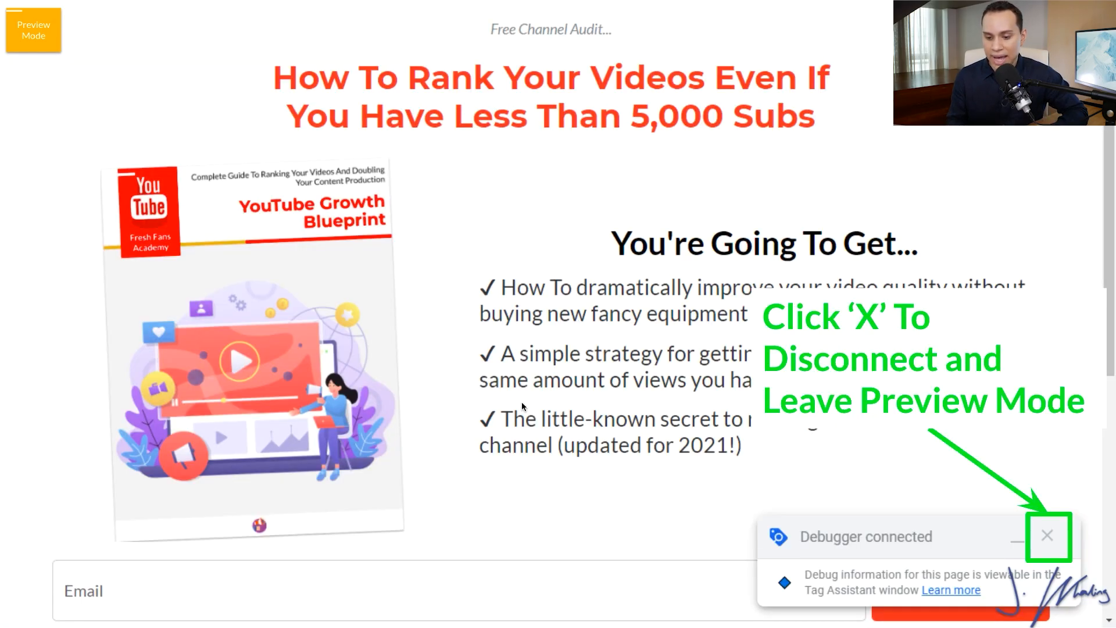
Disconnect the debugger from the landing page and close the debugging session
left_click(1046, 536)
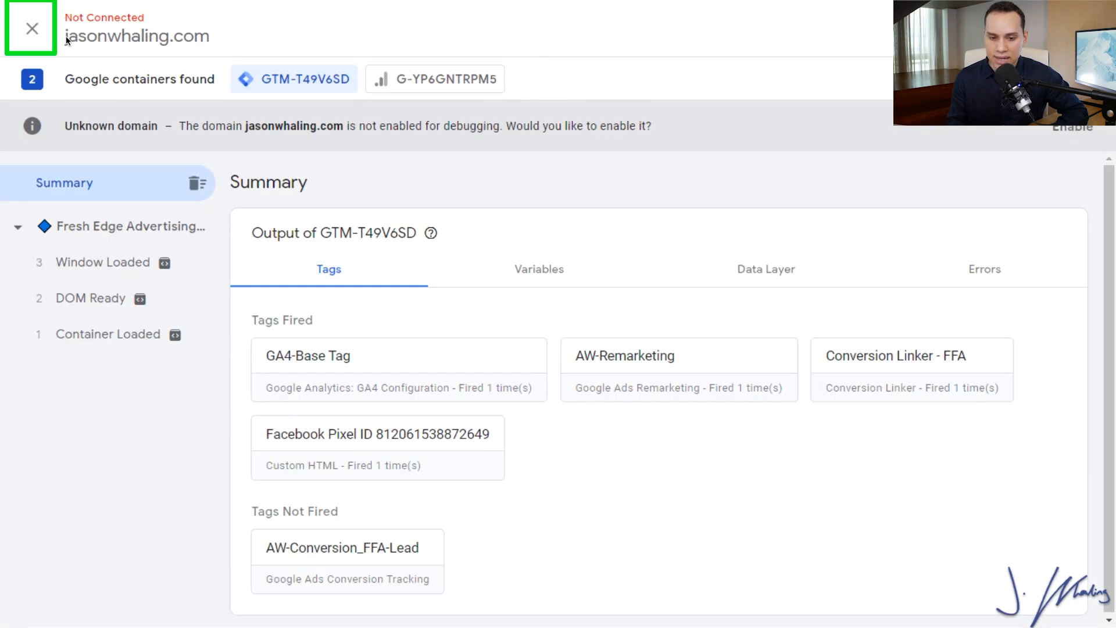
left_click(30, 28)
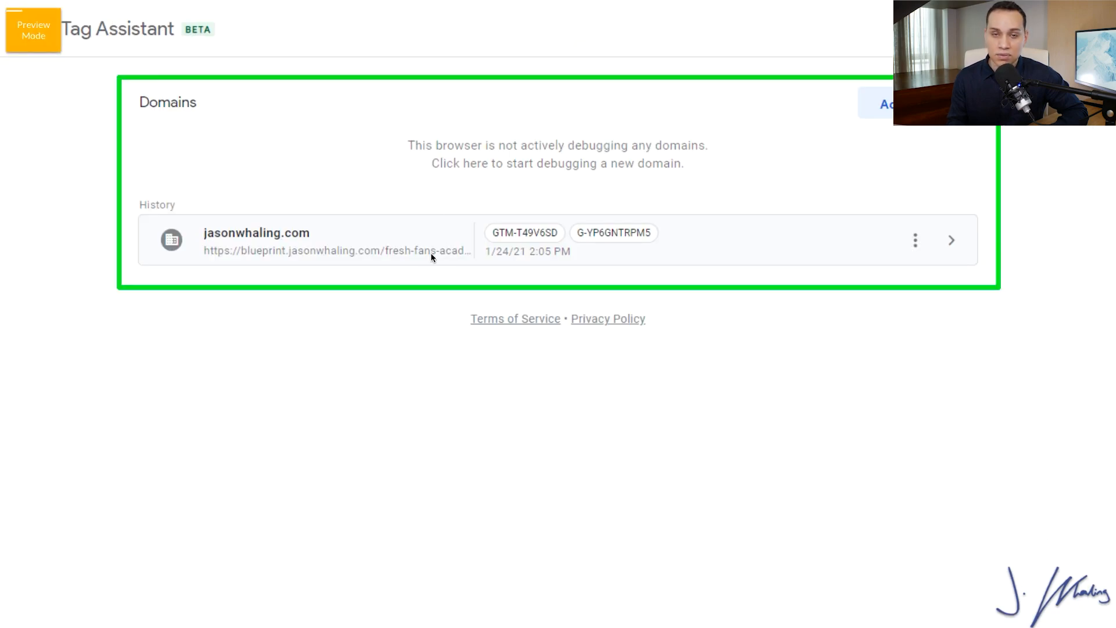